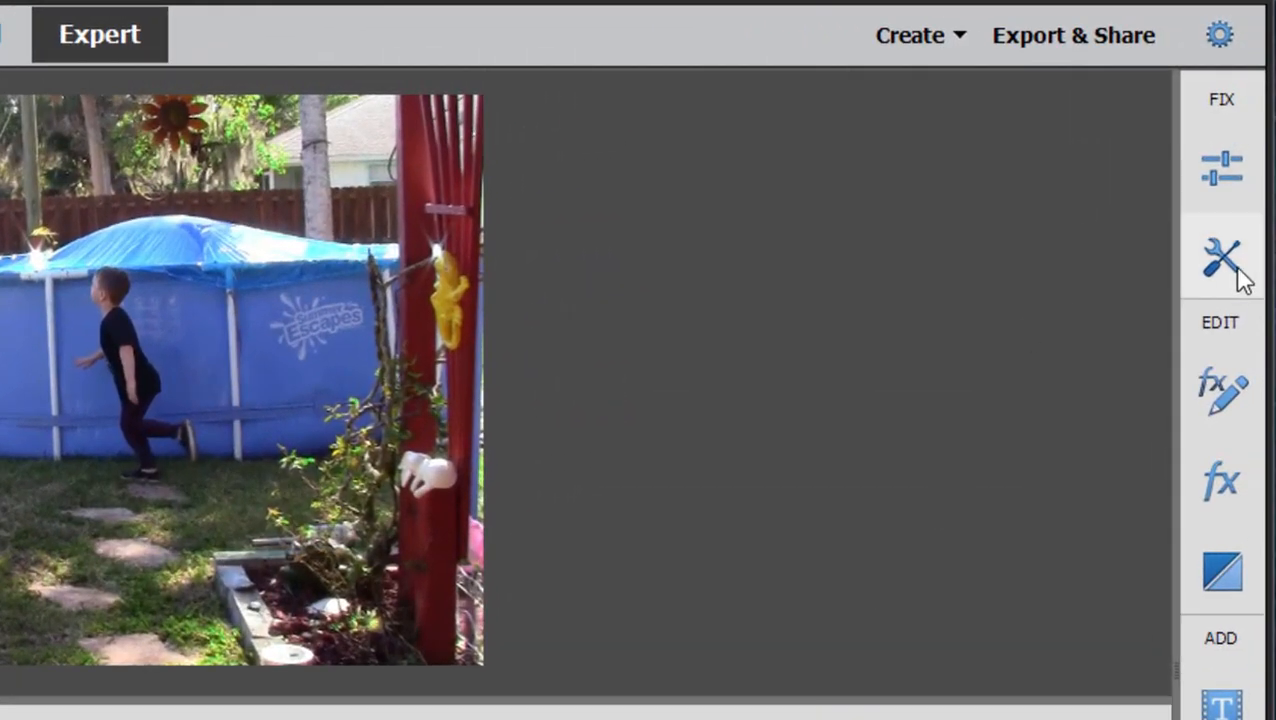
Open the Tools collection to reach the Movie Menu theme chooser and its category list
{"action": "left_click", "coordinate": [1221, 258]}
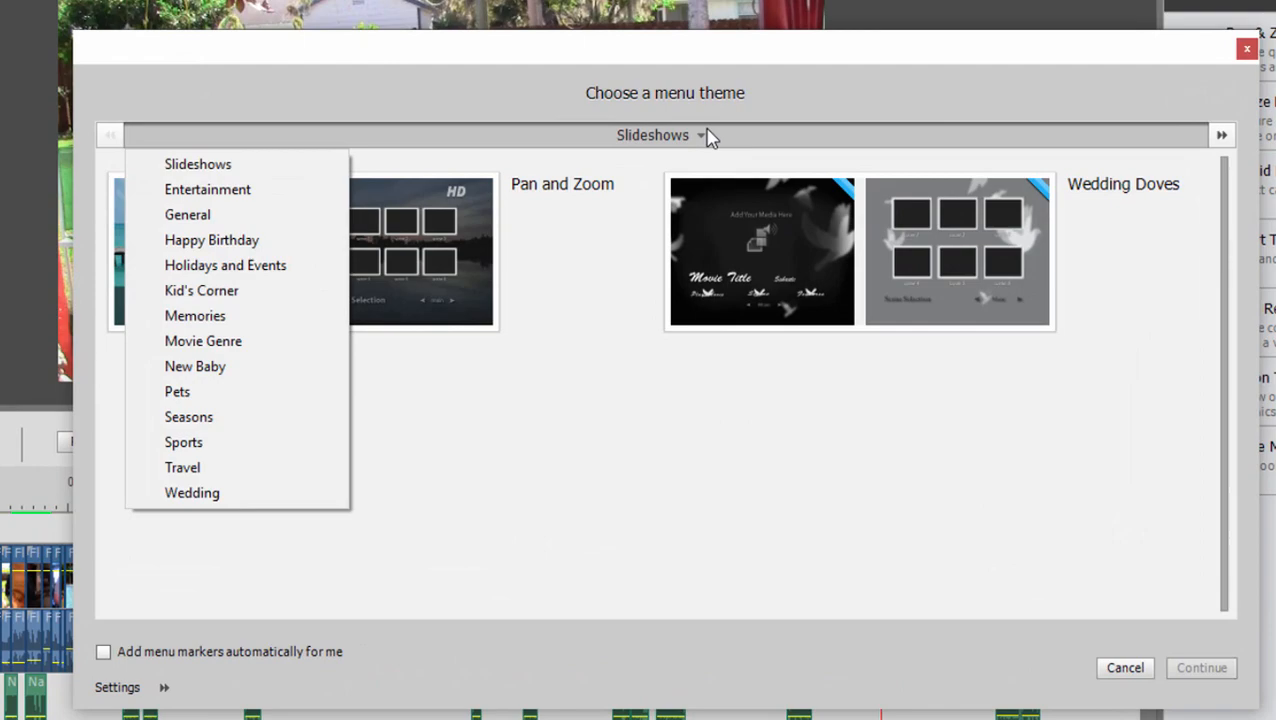
Browse theme categories, then apply the Pan and Zoom theme from Slideshows
{"action": "left_click", "coordinate": [225, 265]}
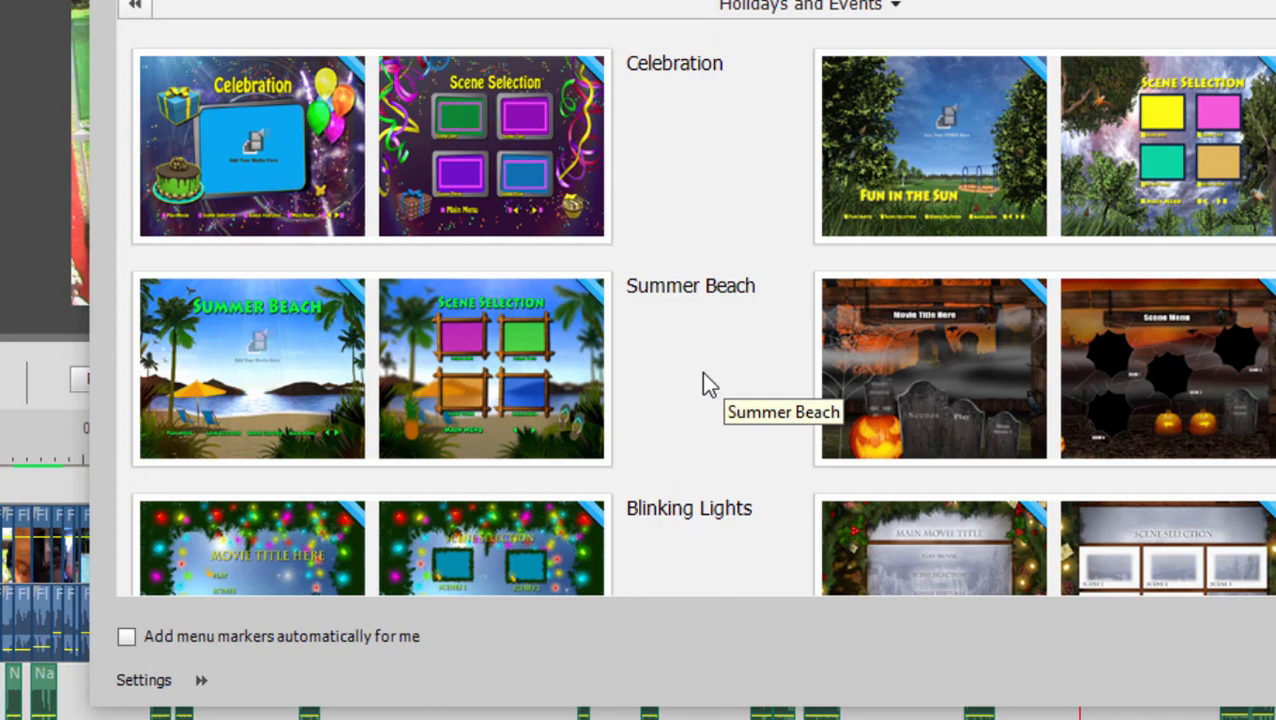
{"action": "mouse_move", "coordinate": [687, 293]}
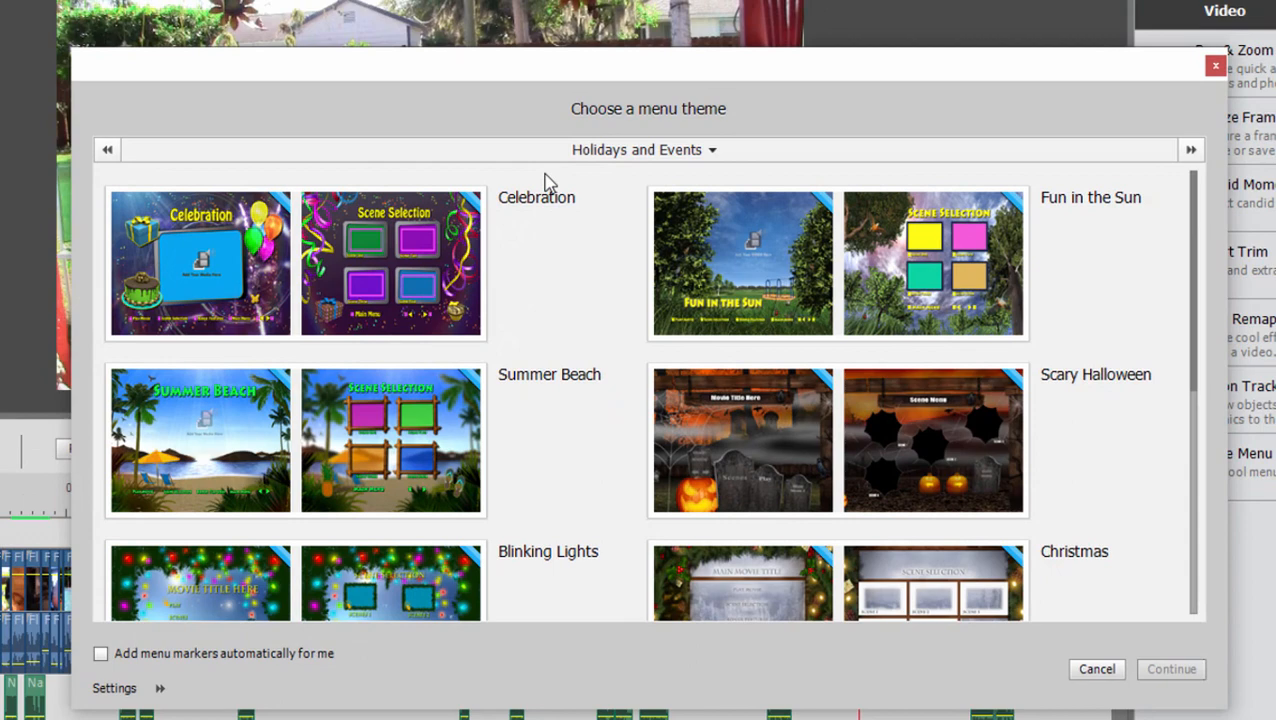
{"action": "left_click", "coordinate": [643, 149]}
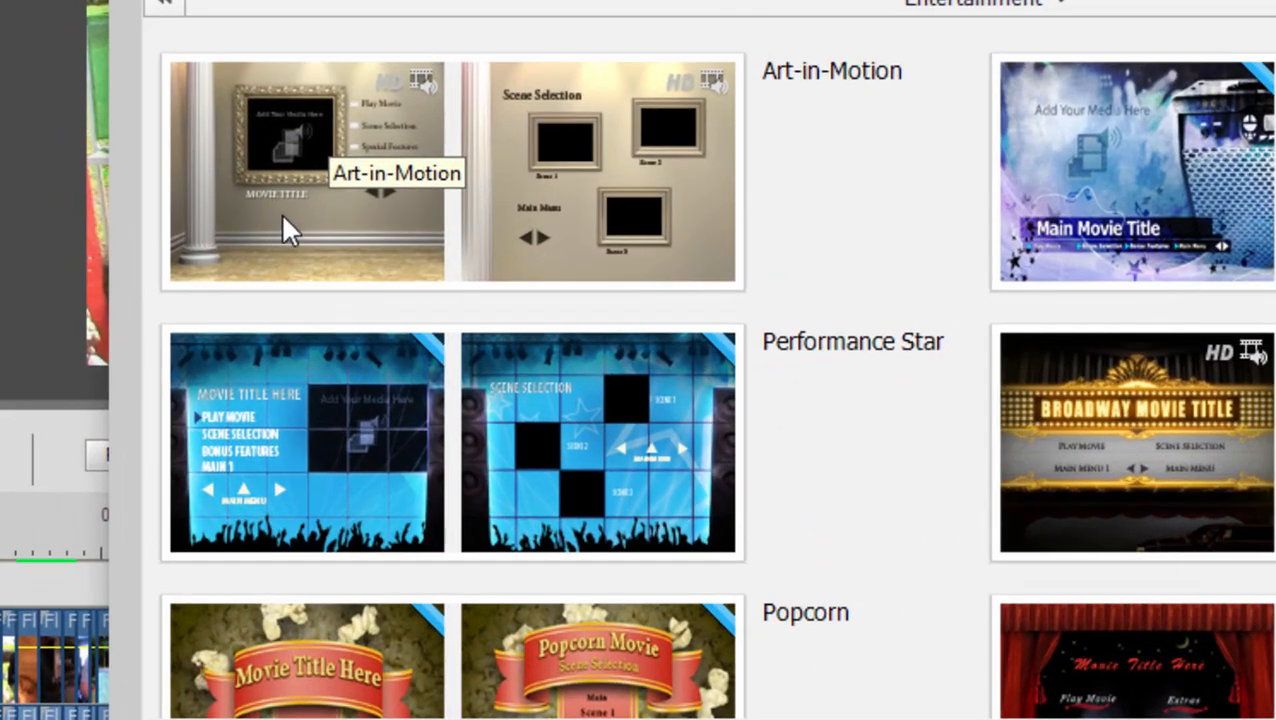
{"action": "mouse_move", "coordinate": [240, 140]}
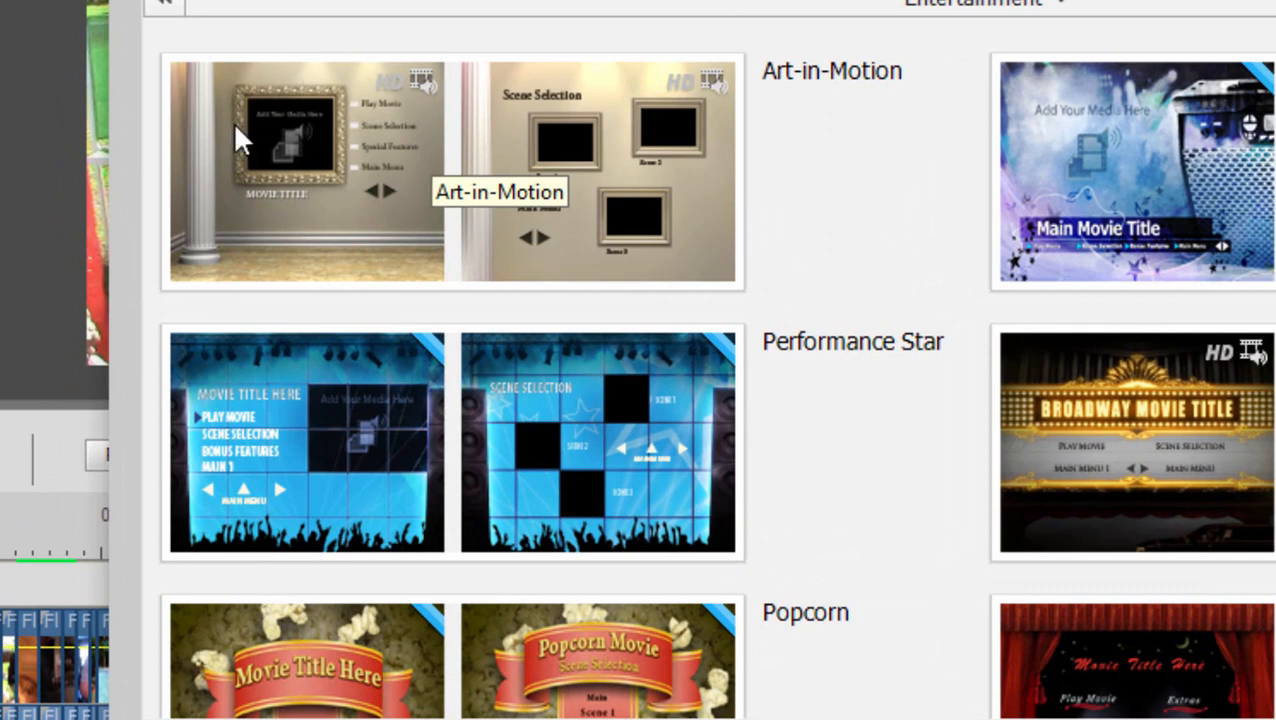
{"action": "mouse_move", "coordinate": [433, 383]}
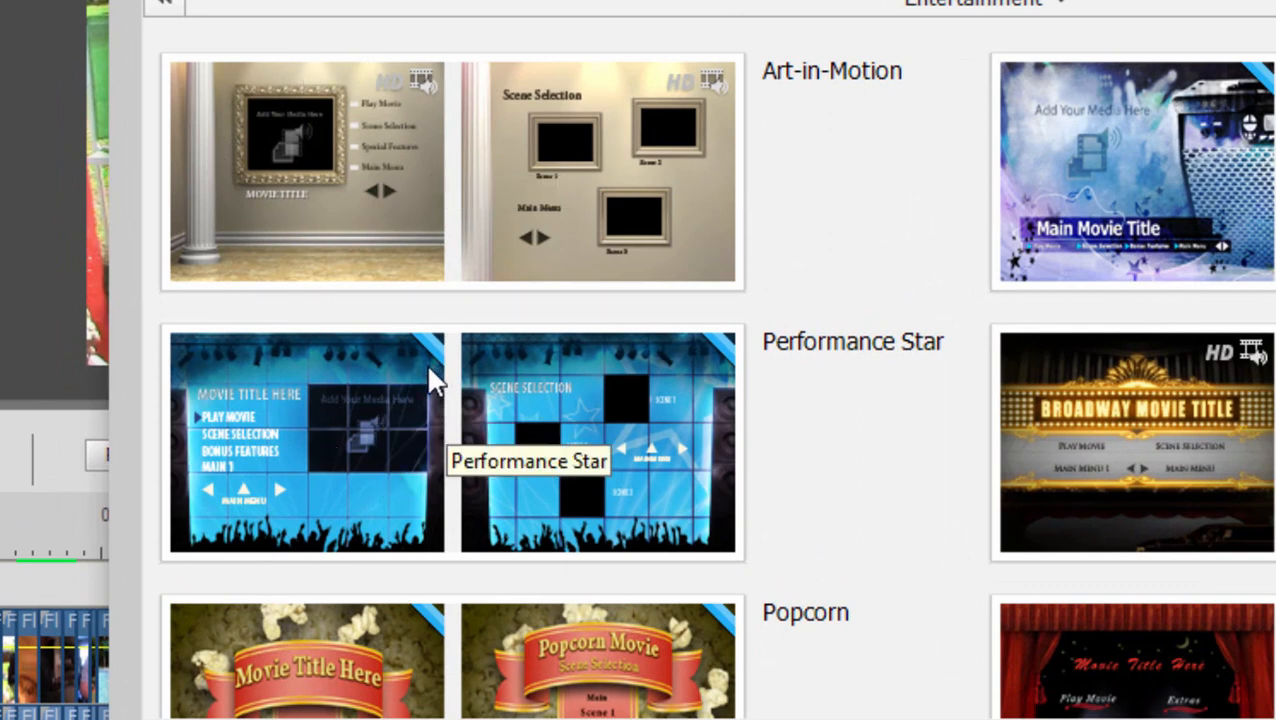
{"action": "mouse_move", "coordinate": [432, 452]}
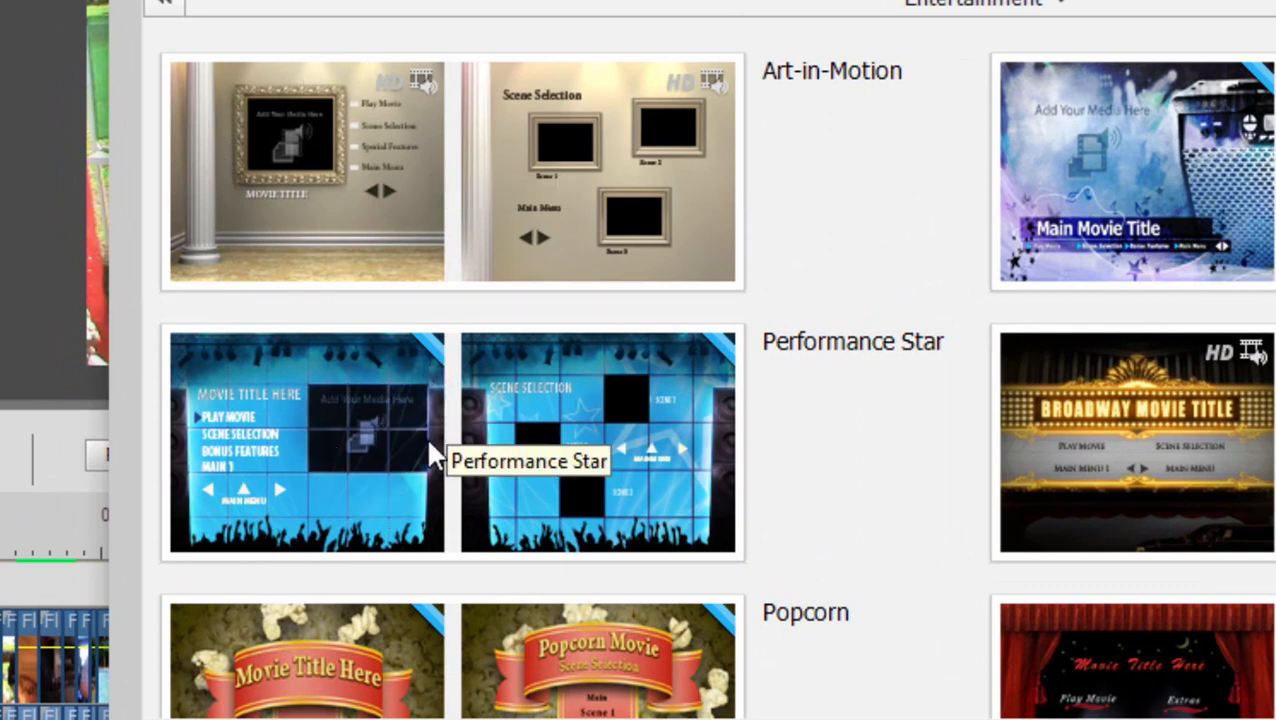
{"action": "mouse_move", "coordinate": [218, 88]}
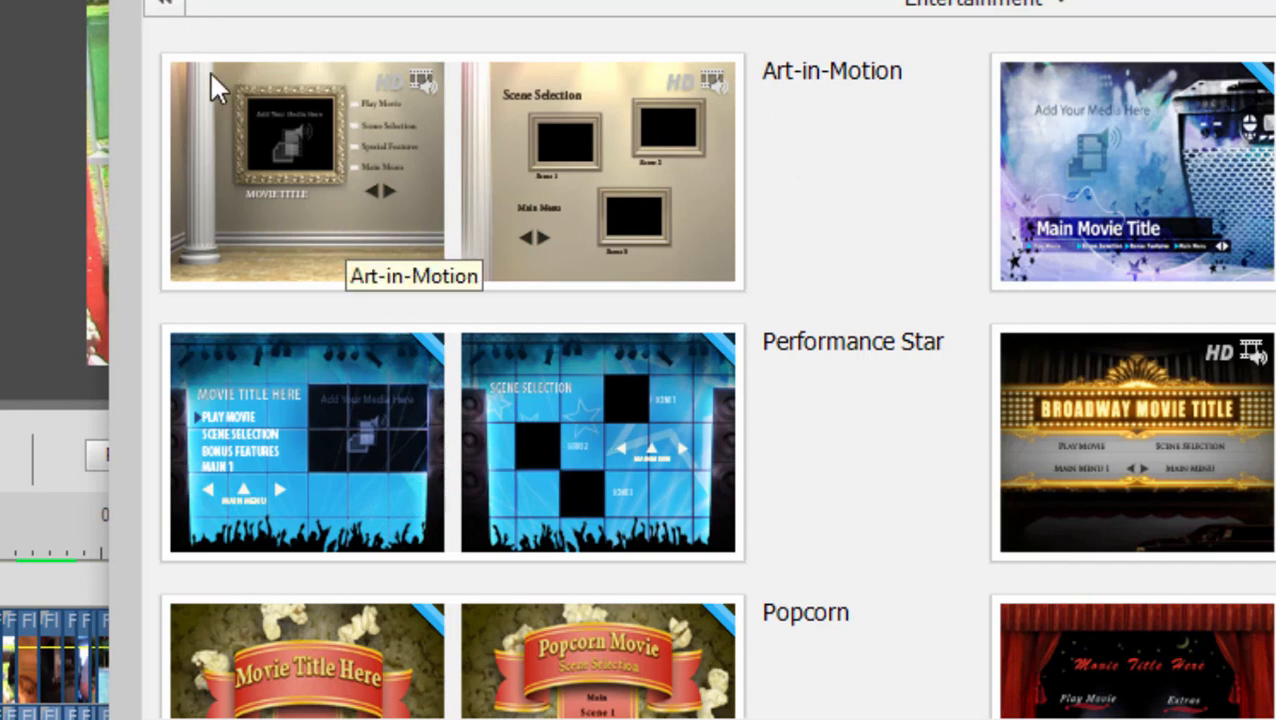
{"action": "mouse_move", "coordinate": [309, 210]}
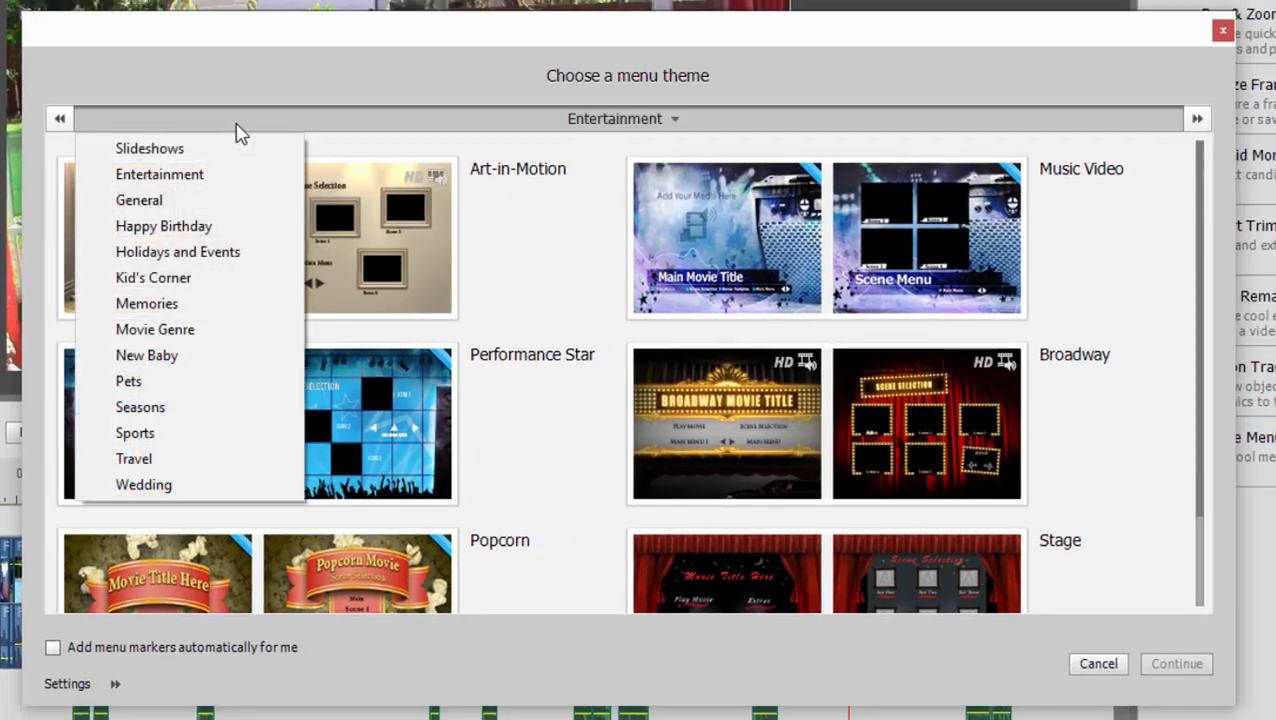
{"action": "left_click", "coordinate": [149, 148]}
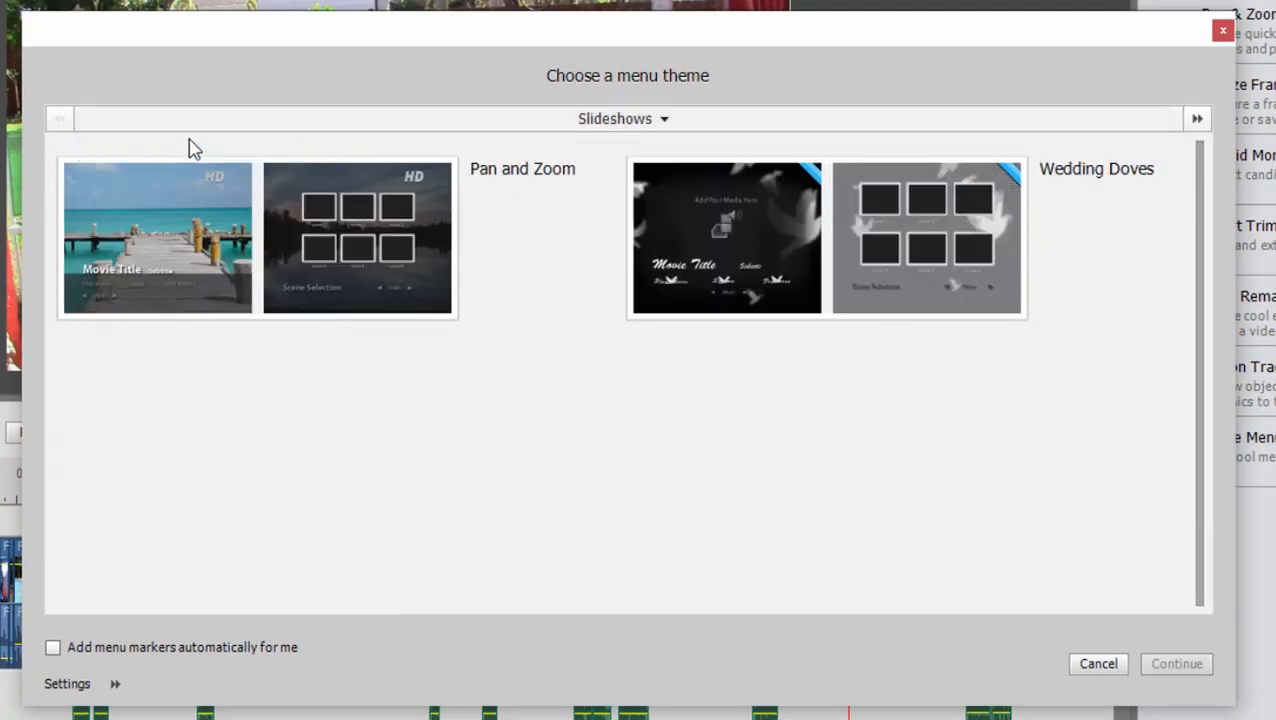
{"action": "mouse_move", "coordinate": [483, 252]}
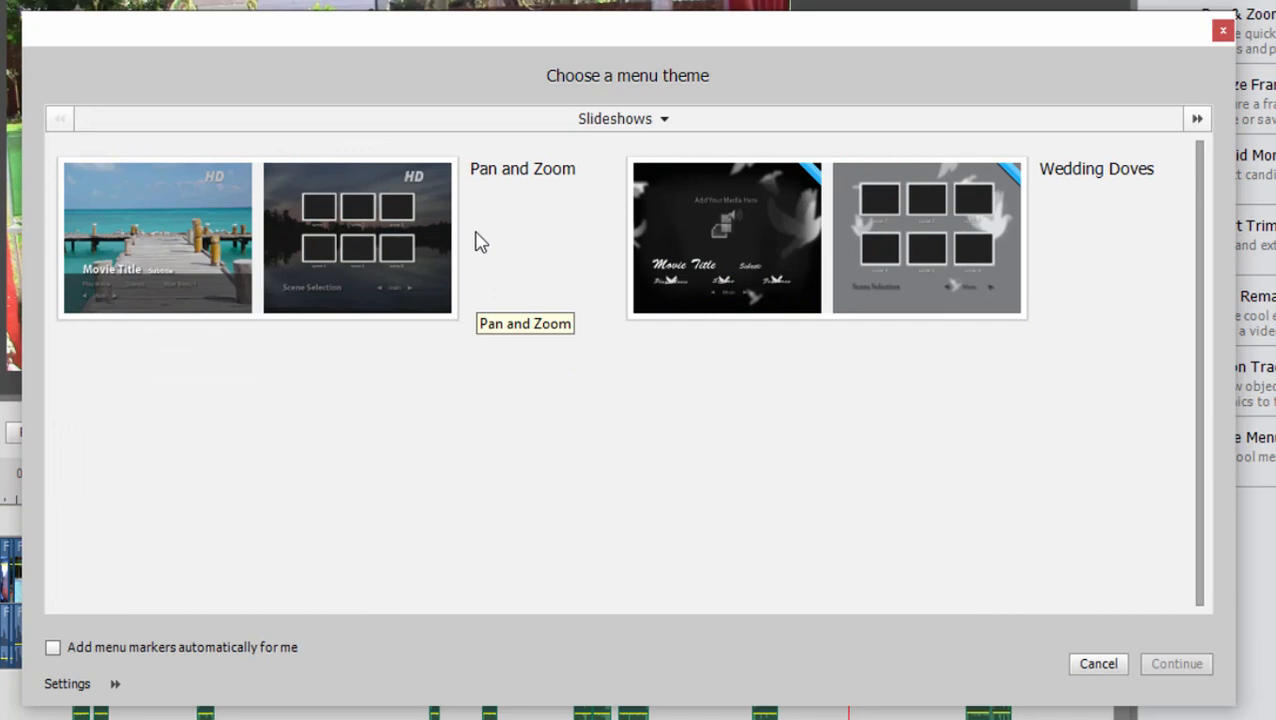
{"action": "mouse_move", "coordinate": [287, 175]}
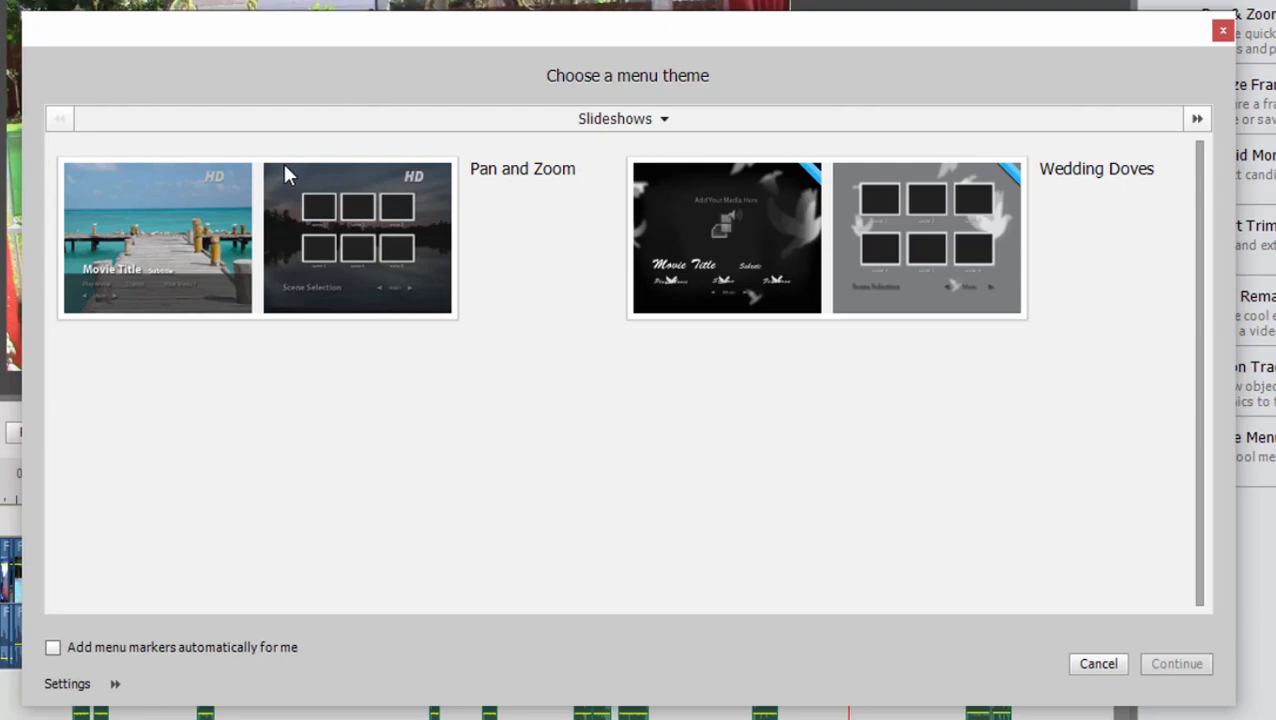
{"action": "left_click", "coordinate": [258, 237]}
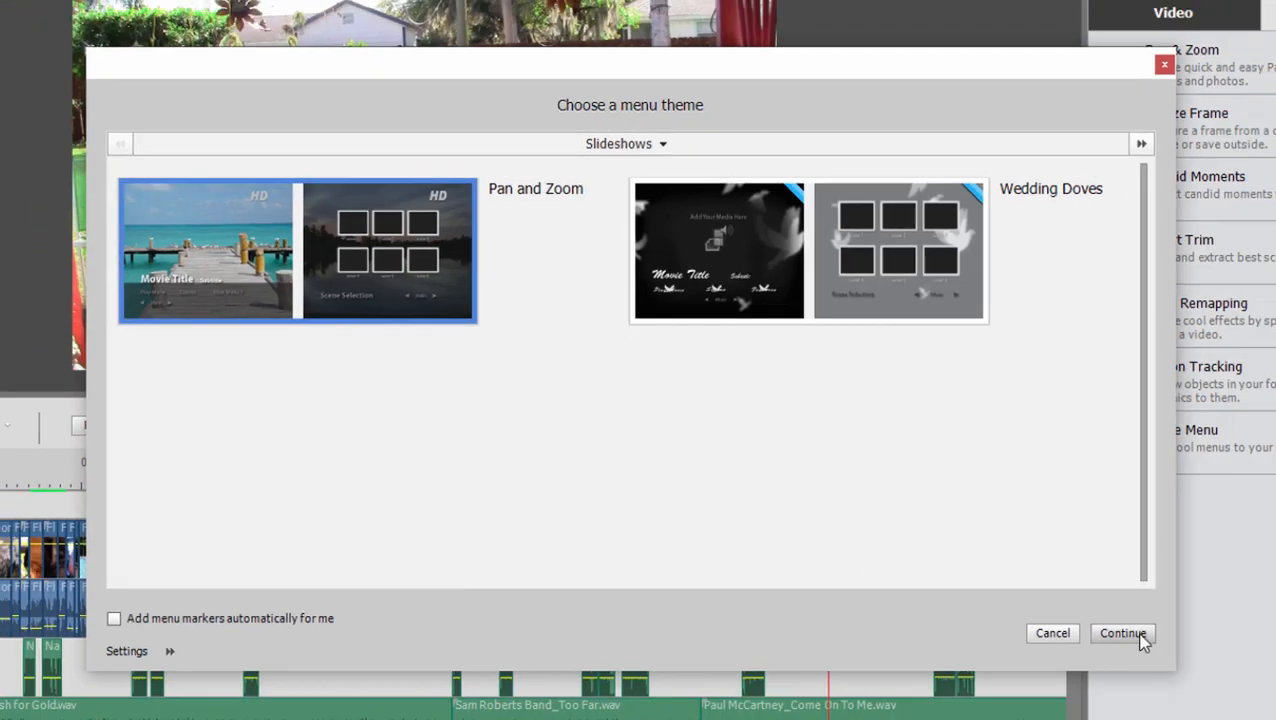
{"action": "left_click", "coordinate": [1122, 632]}
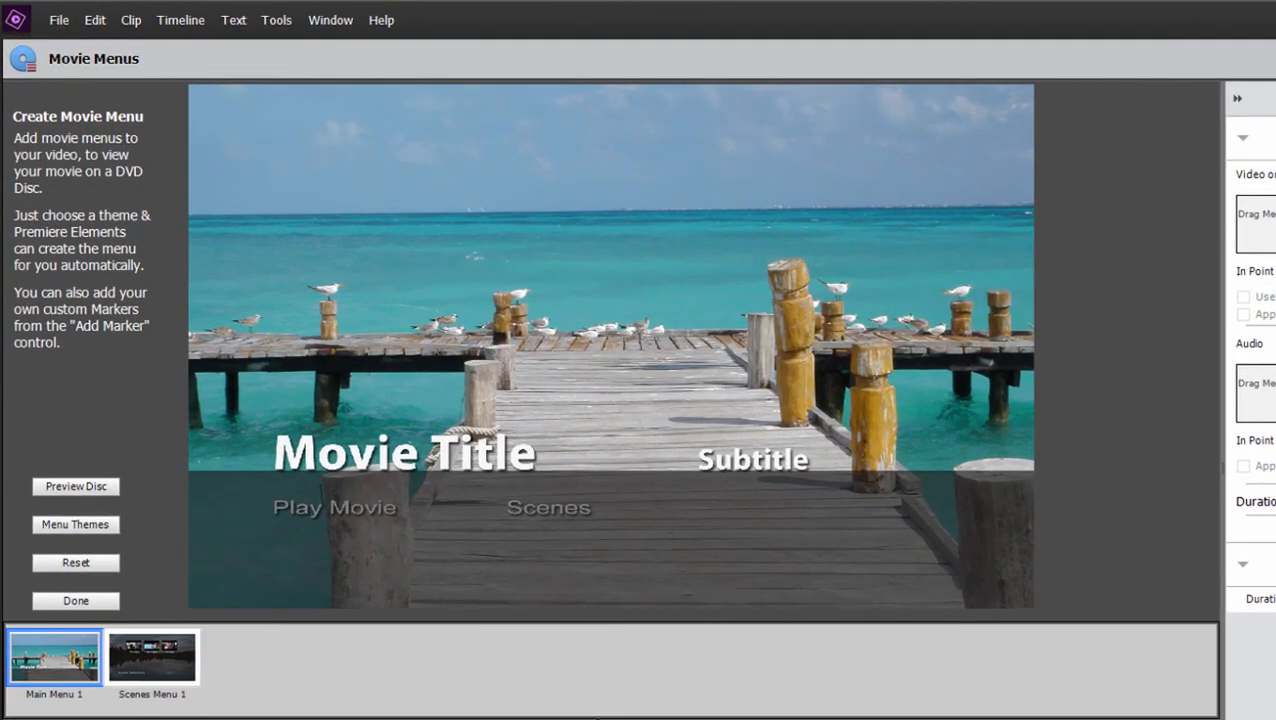
{"action": "mouse_move", "coordinate": [835, 293]}
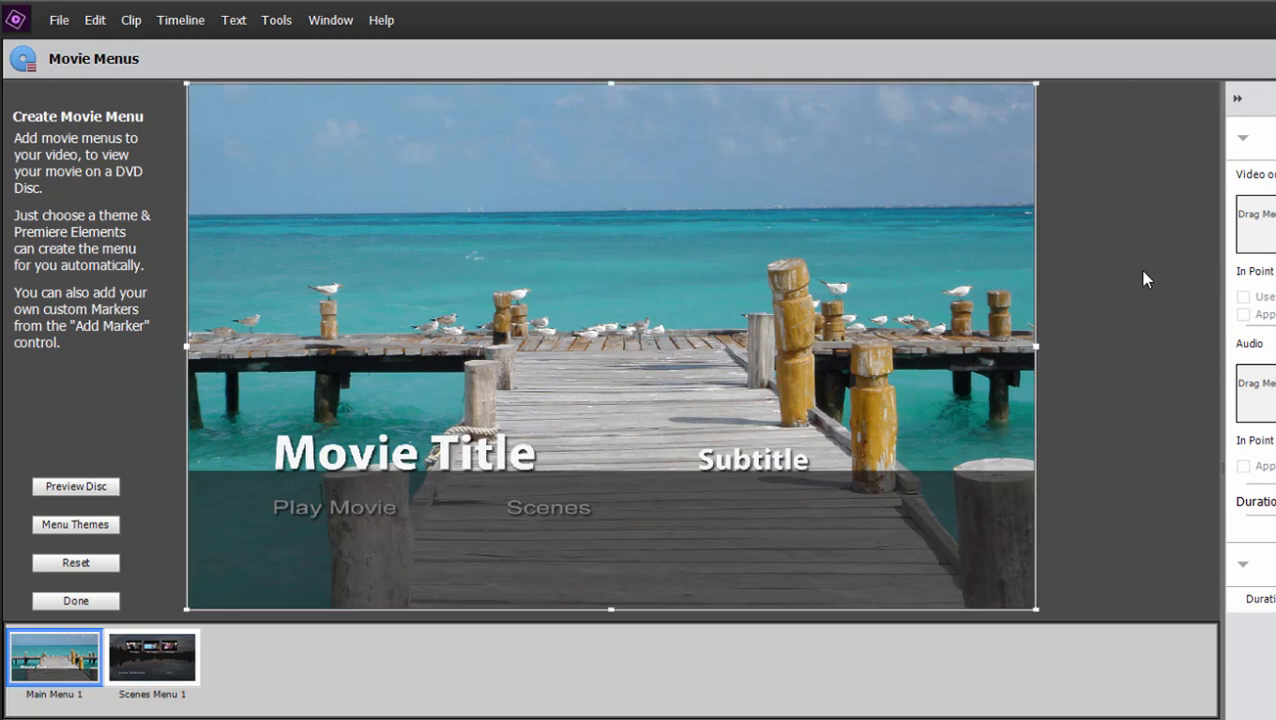
{"action": "mouse_move", "coordinate": [405, 295]}
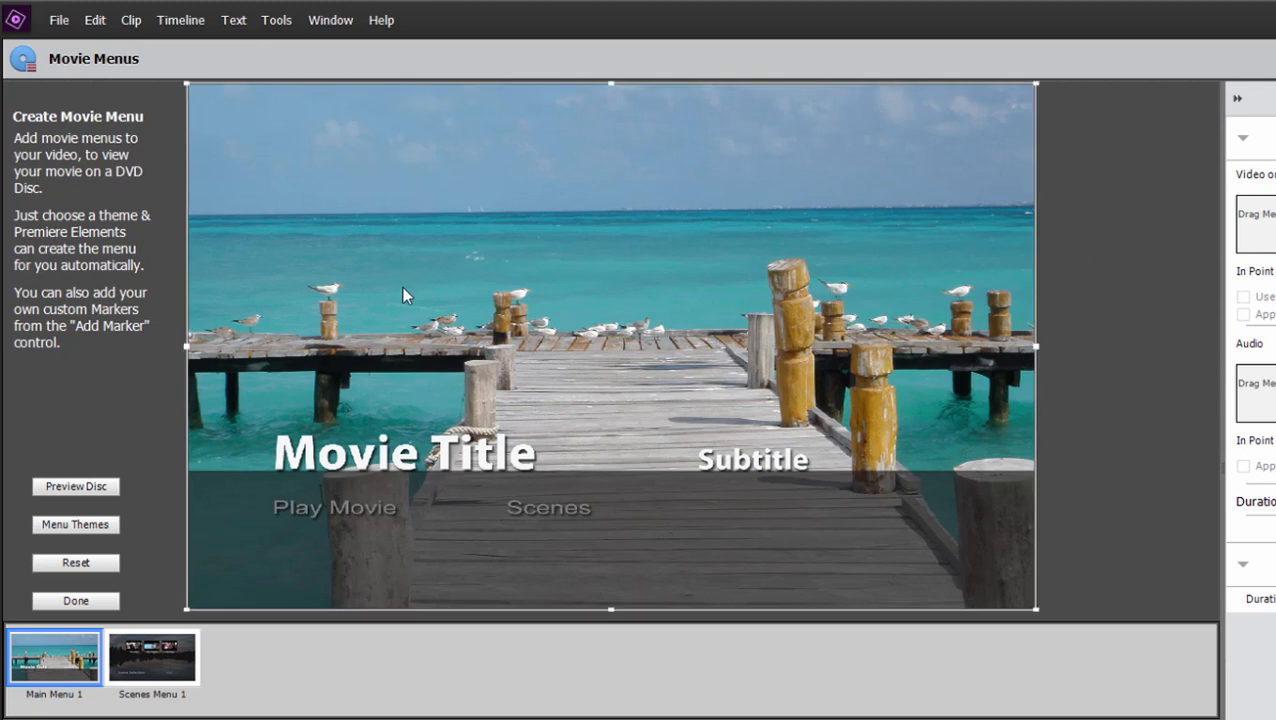
Replace the main menu's Movie Title text with 'The Big Trip'
{"action": "left_click", "coordinate": [404, 451]}
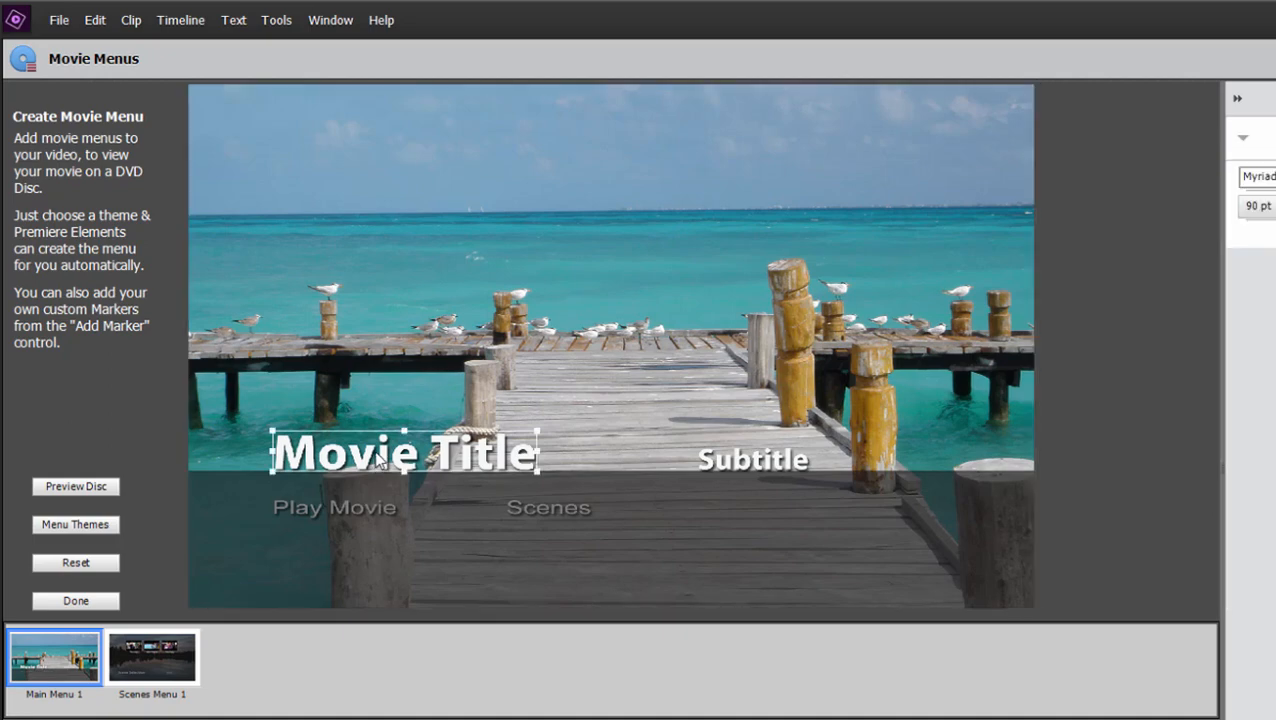
{"action": "double_click", "coordinate": [405, 452]}
{"action": "type", "text": "The Big Trip"}
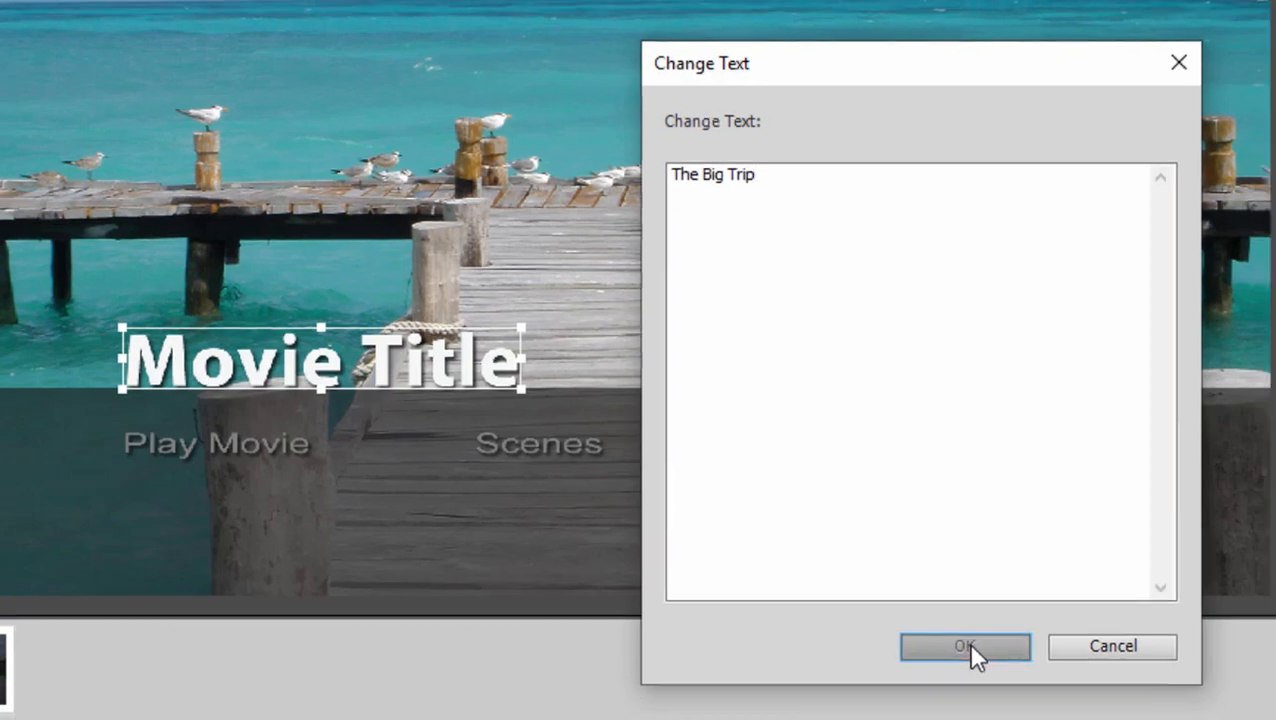
{"action": "left_click", "coordinate": [964, 646]}
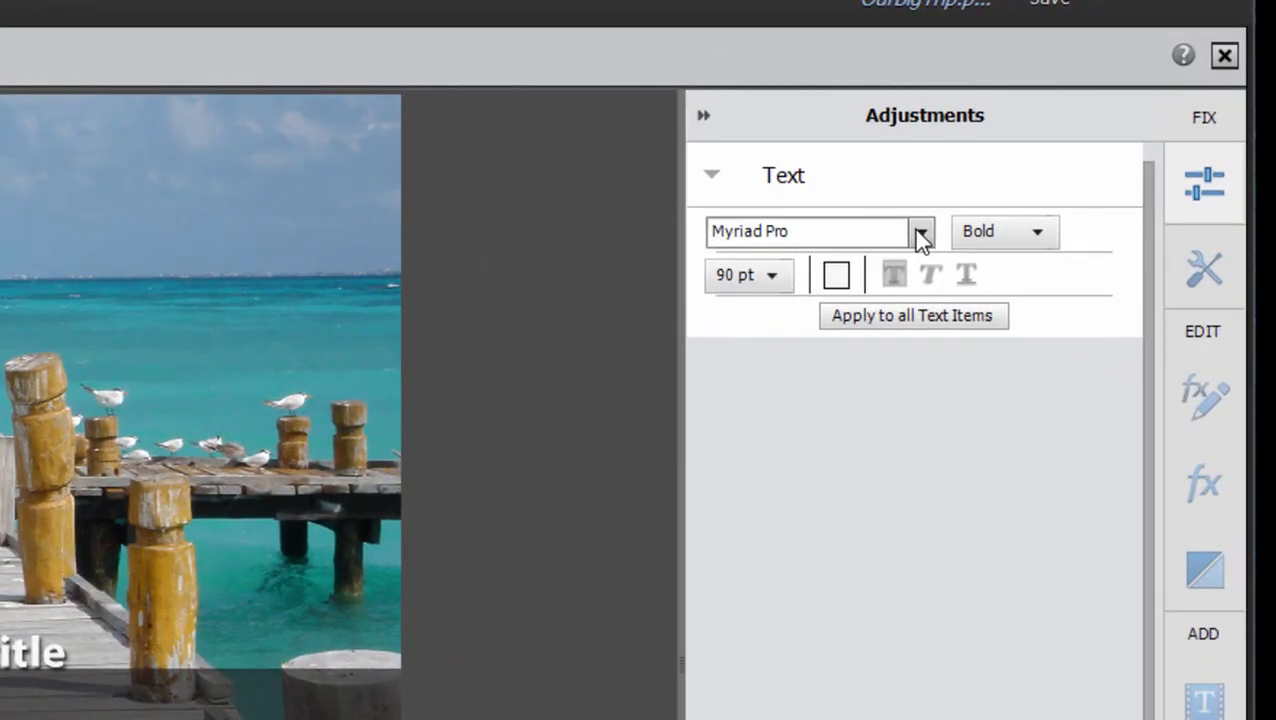
Set the title font to Notram and change its colour to grey-green
{"action": "left_click", "coordinate": [919, 231]}
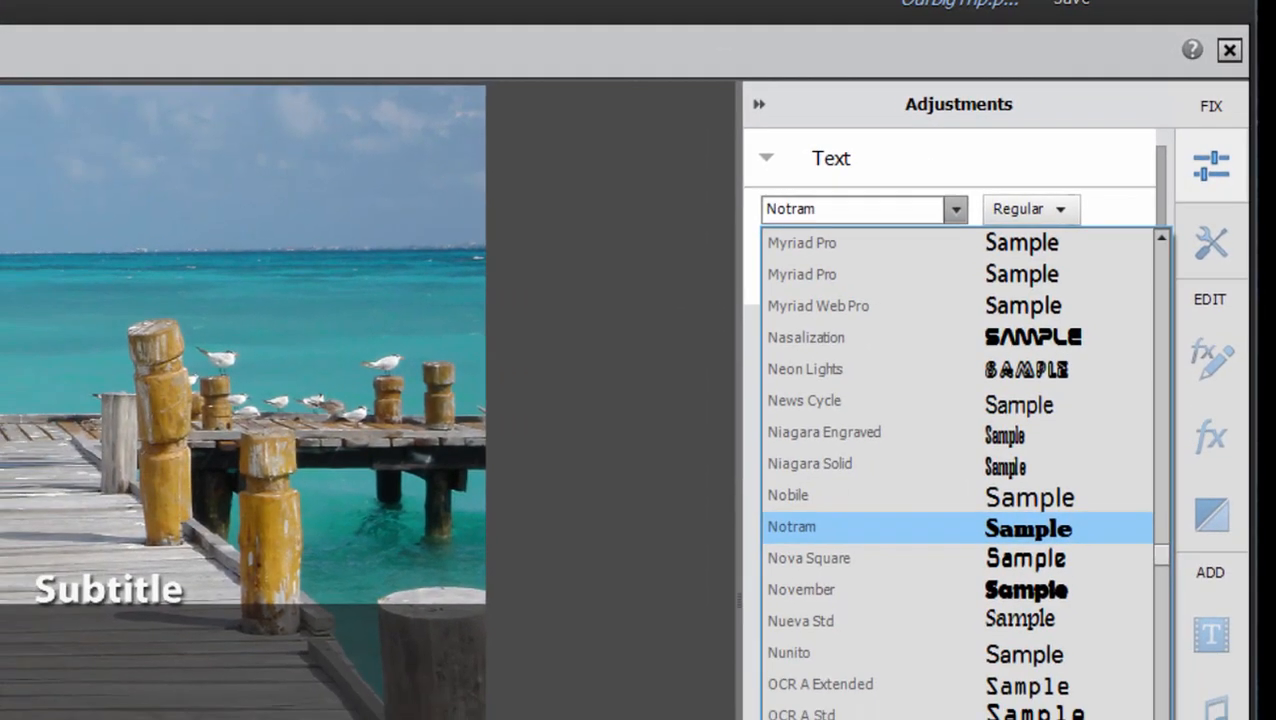
{"action": "left_click", "coordinate": [791, 526]}
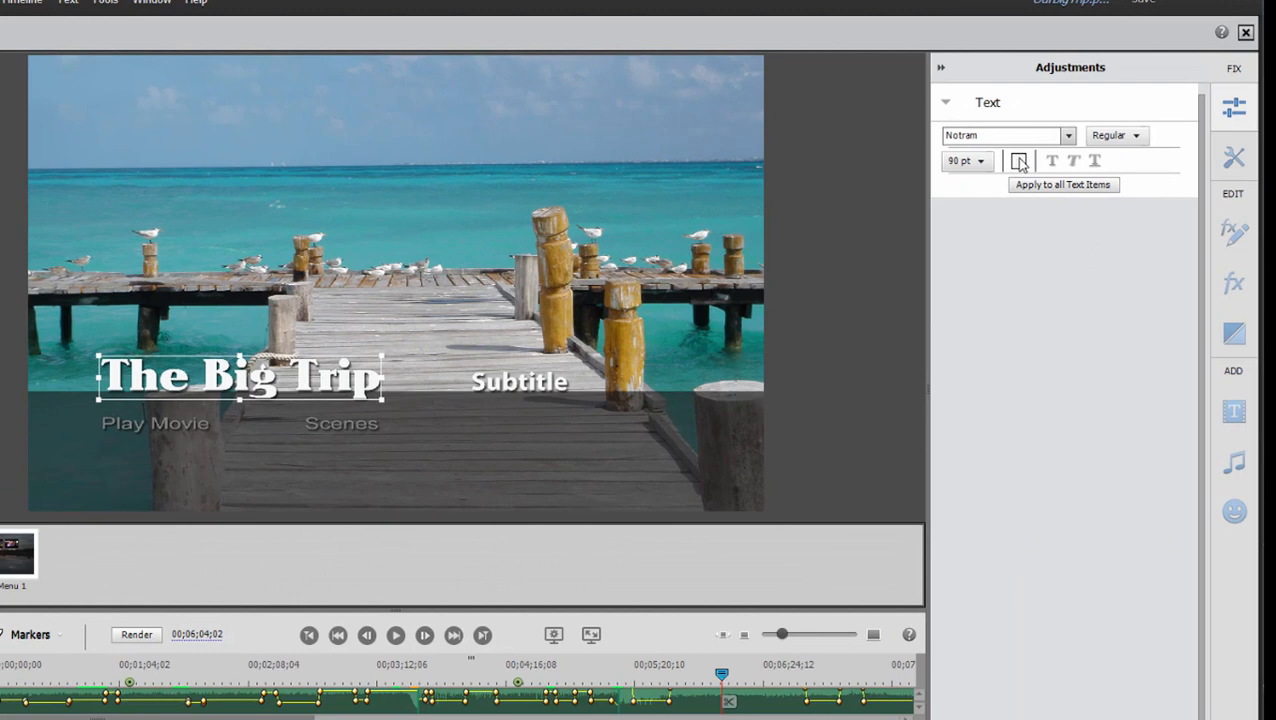
{"action": "left_click", "coordinate": [1018, 161]}
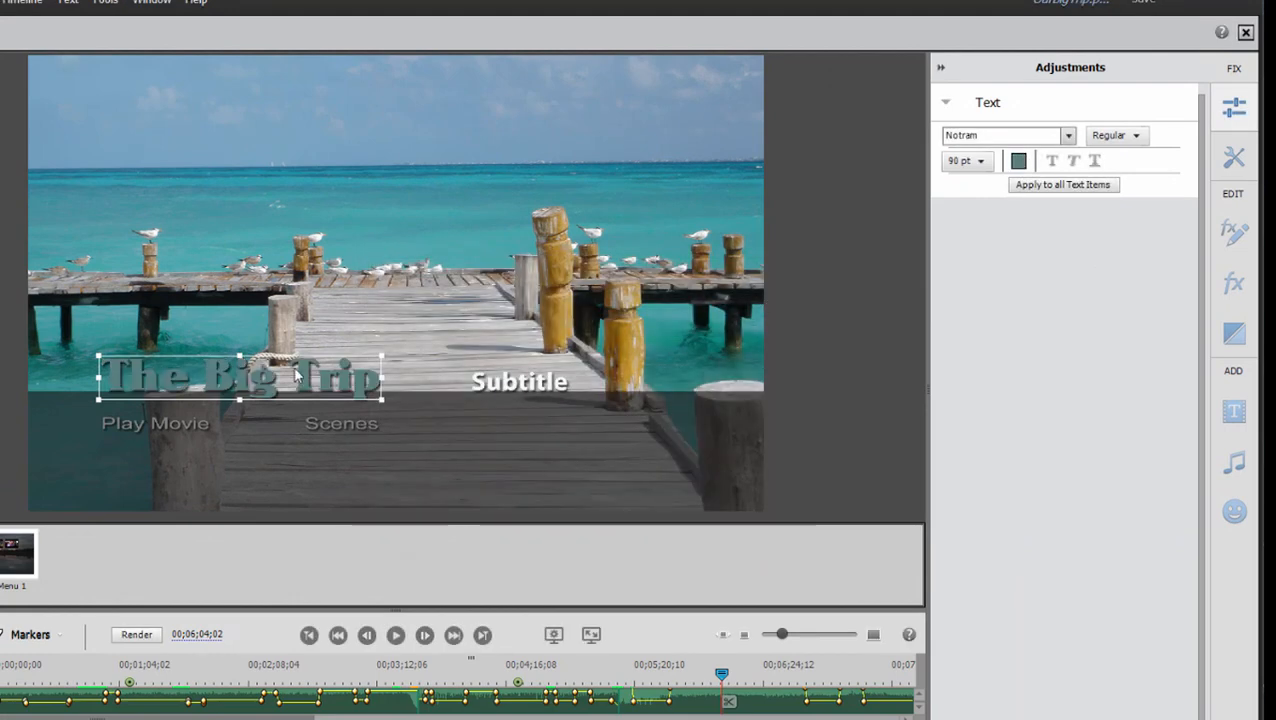
Move the title near the top of the menu and select the Subtitle
{"action": "left_click_drag", "start_coordinate": [240, 378], "coordinate": [235, 88]}
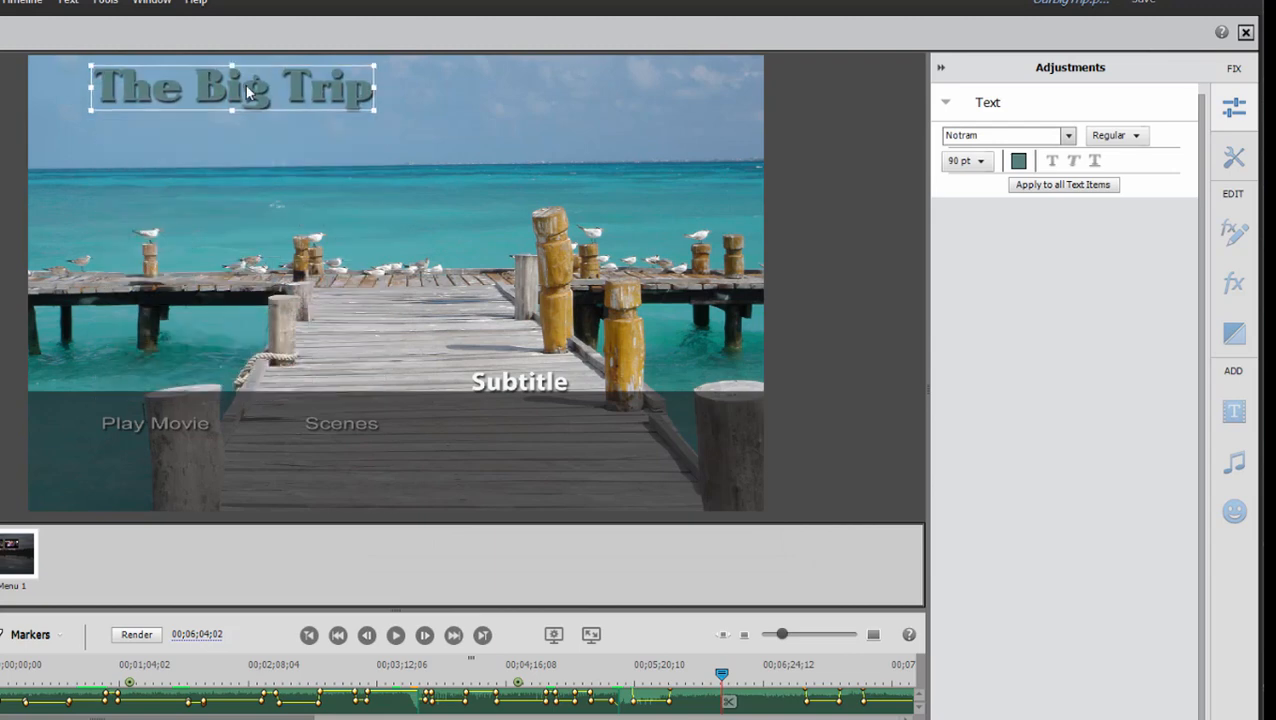
{"action": "left_click_drag", "start_coordinate": [235, 88], "coordinate": [225, 153]}
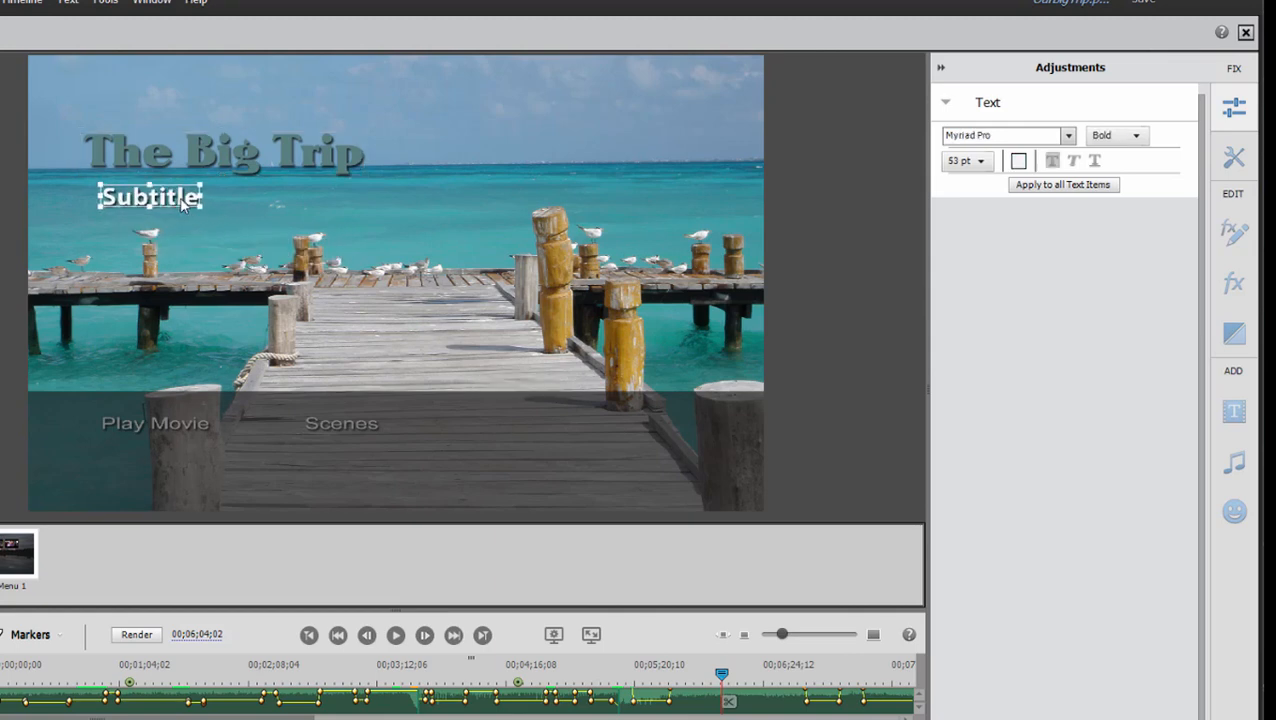
{"action": "left_click", "coordinate": [341, 423]}
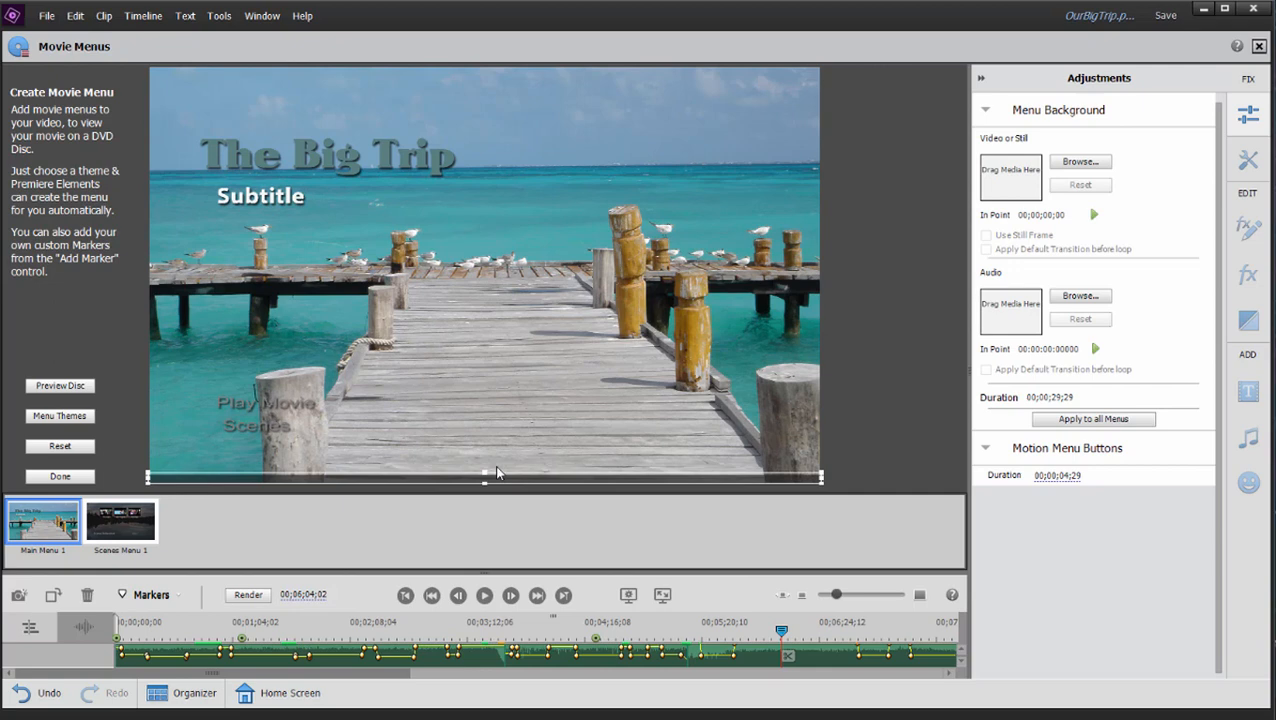
{"action": "mouse_move", "coordinate": [573, 199]}
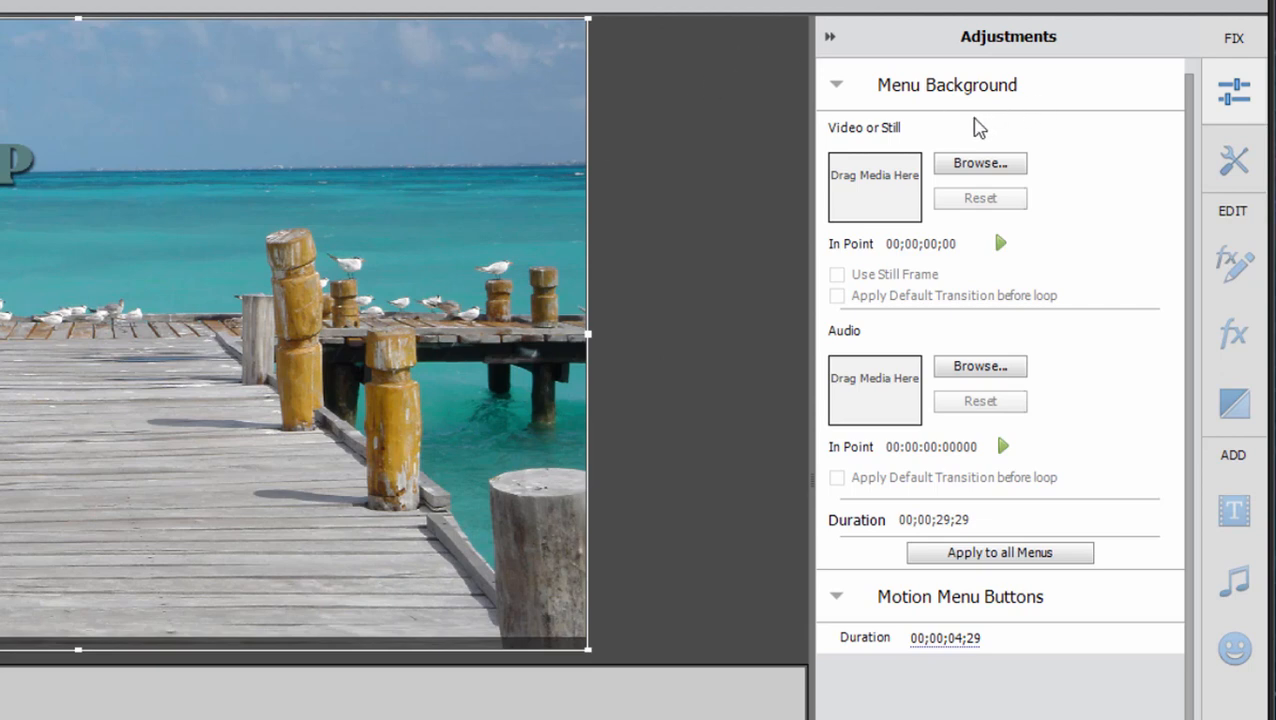
{"action": "mouse_move", "coordinate": [895, 155]}
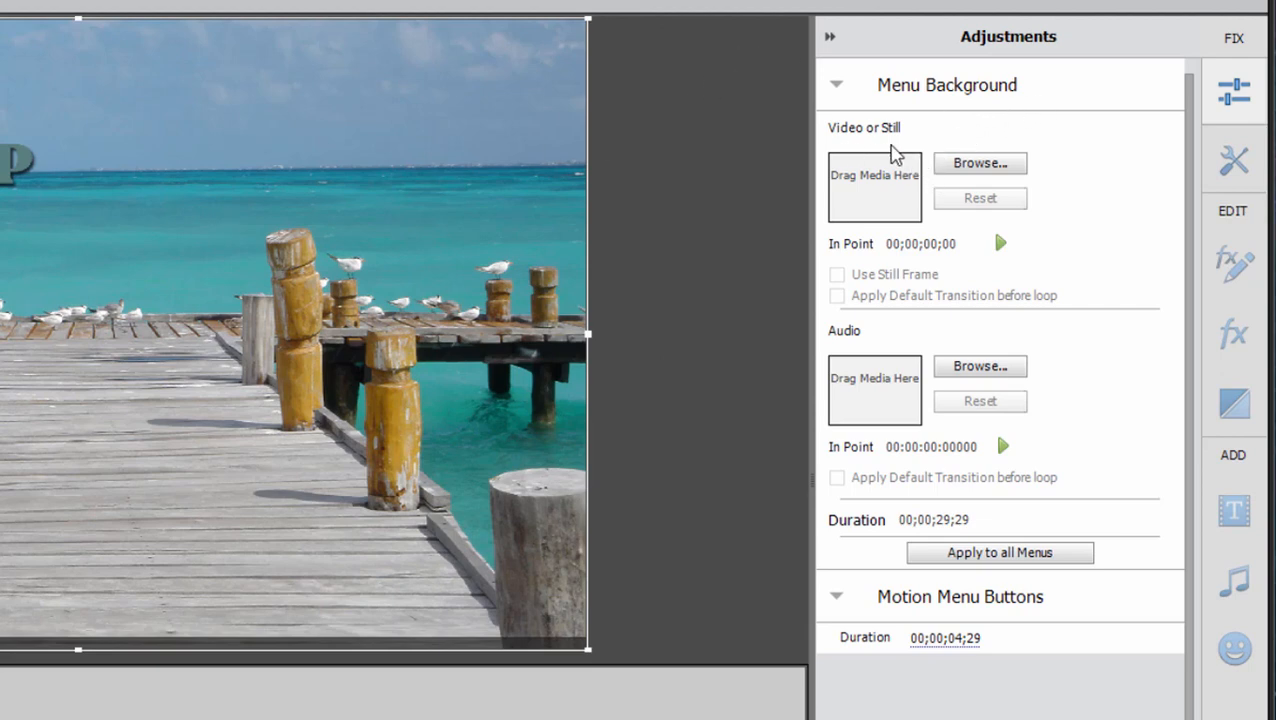
{"action": "mouse_move", "coordinate": [785, 445]}
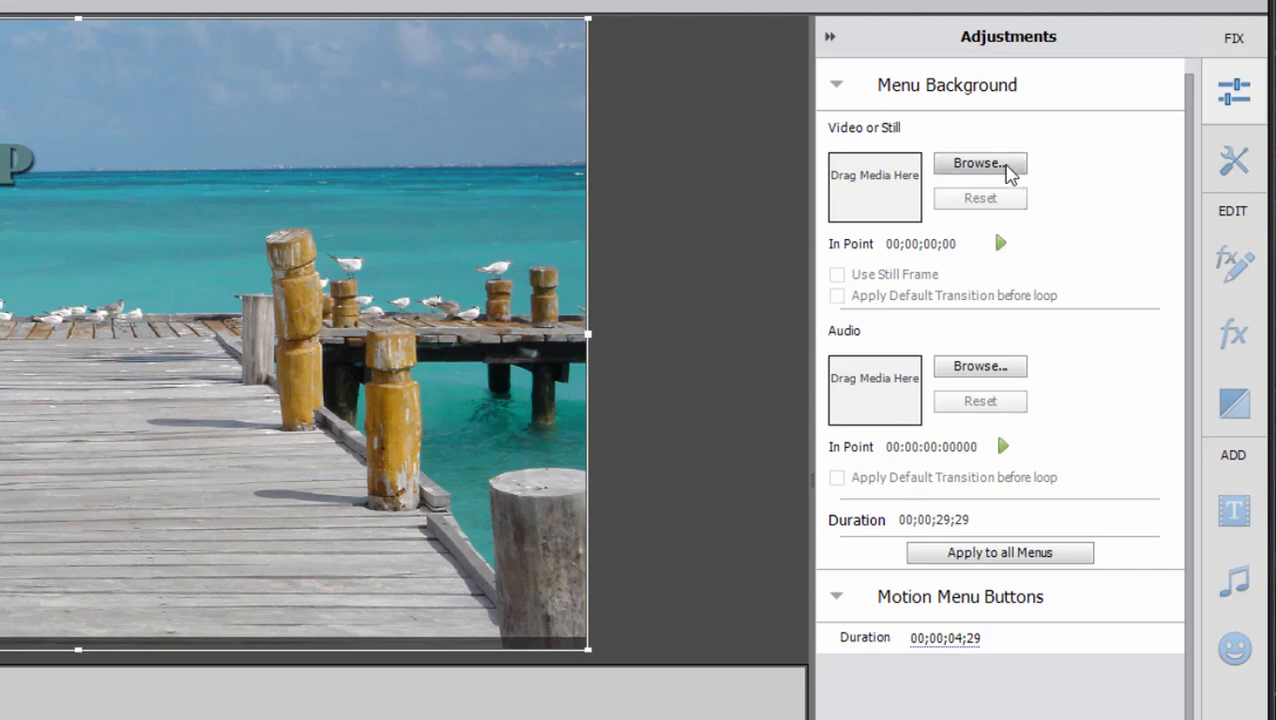
Set the house clip as the menu background, shown as a still frame
{"action": "left_click", "coordinate": [979, 163]}
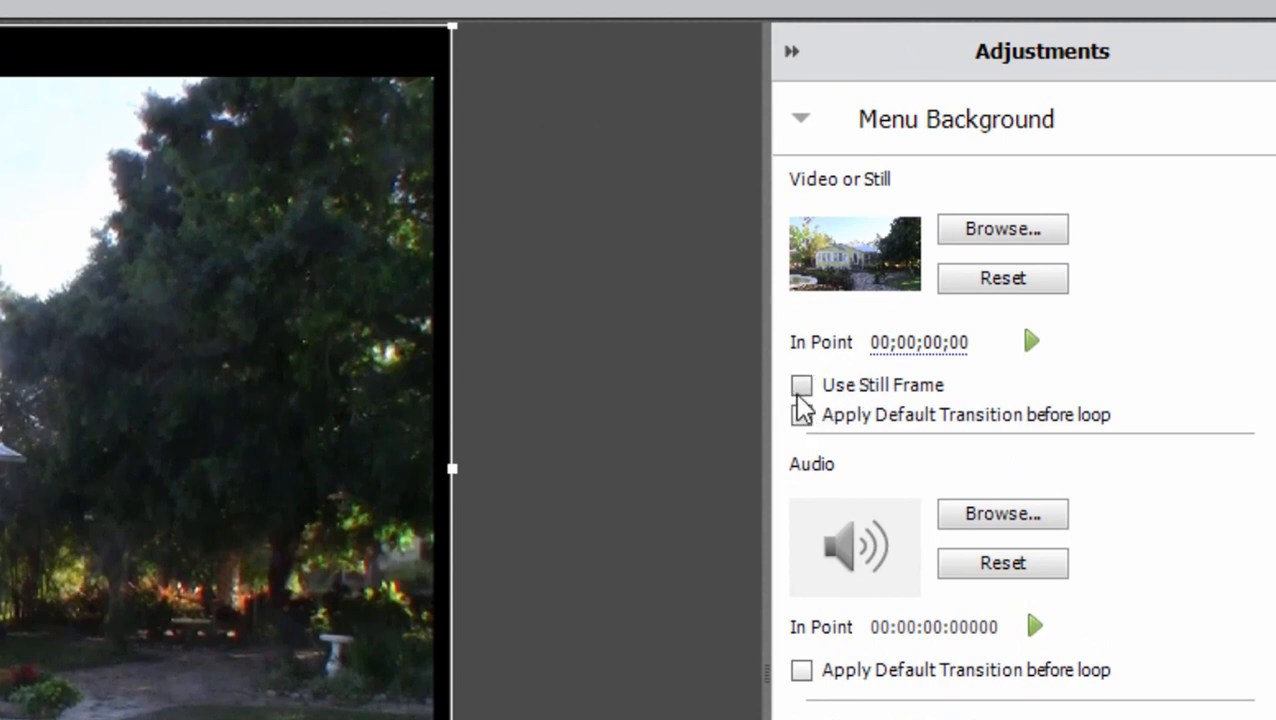
{"action": "left_click", "coordinate": [801, 385]}
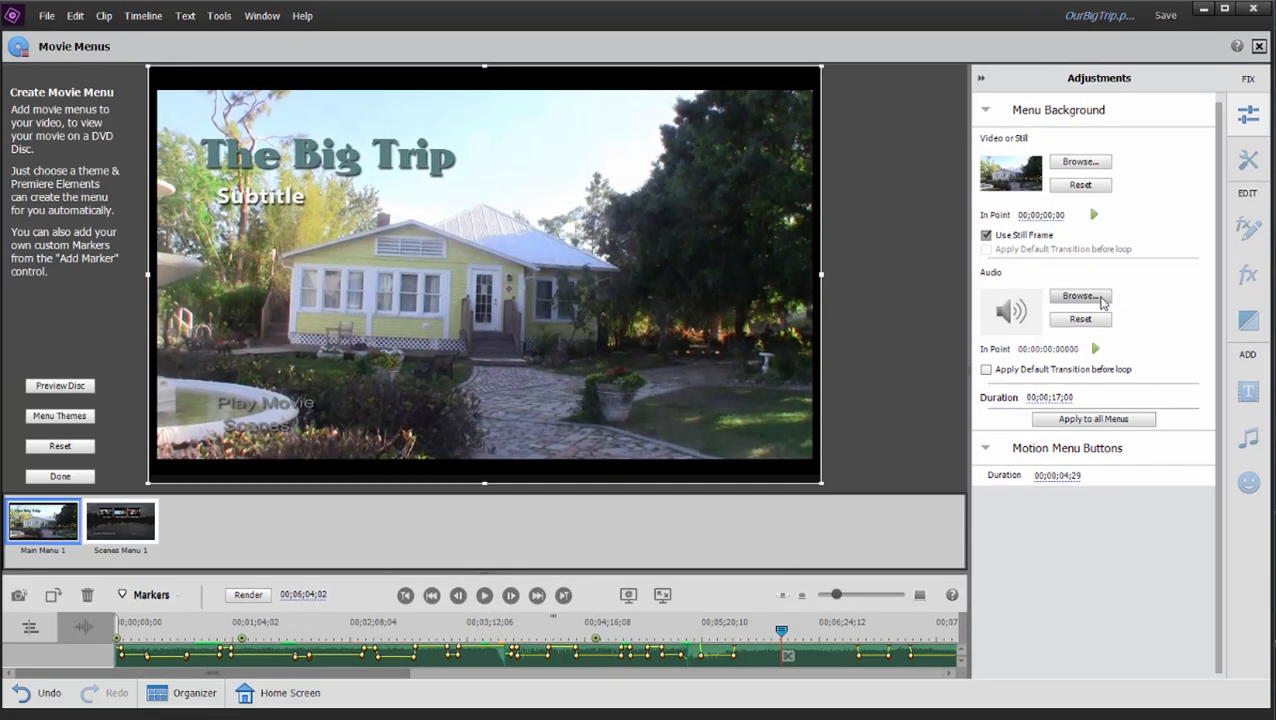
Load 'Indigo Girls - Closer To Fine.mp3' from the Music folder as menu audio
{"action": "left_click", "coordinate": [1080, 295]}
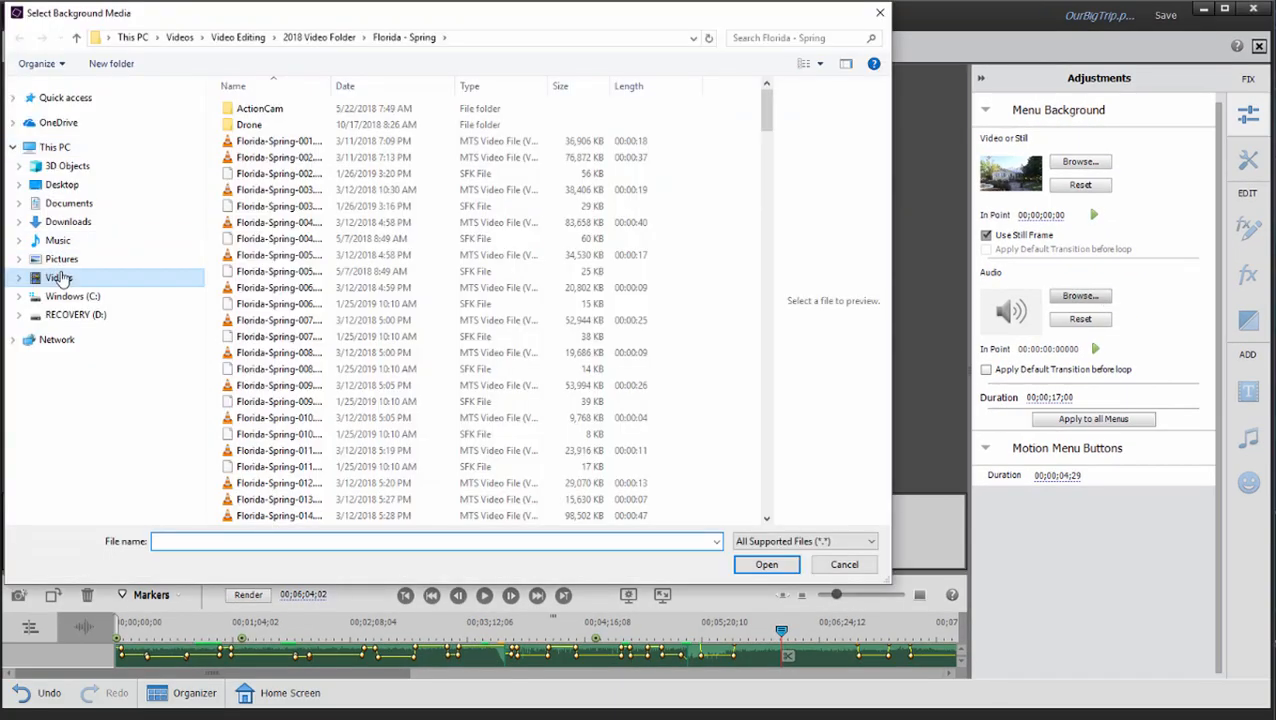
{"action": "left_click", "coordinate": [57, 240]}
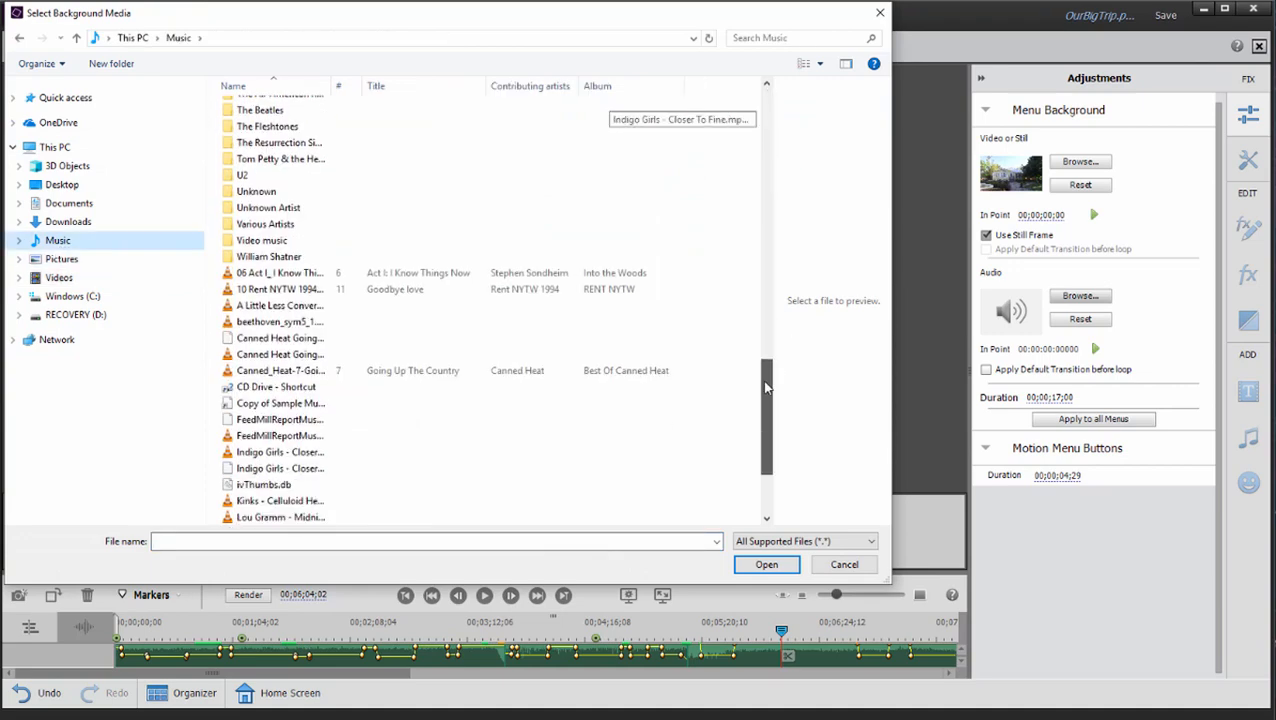
{"action": "scroll", "scroll_direction": "down", "scroll_amount": 3}
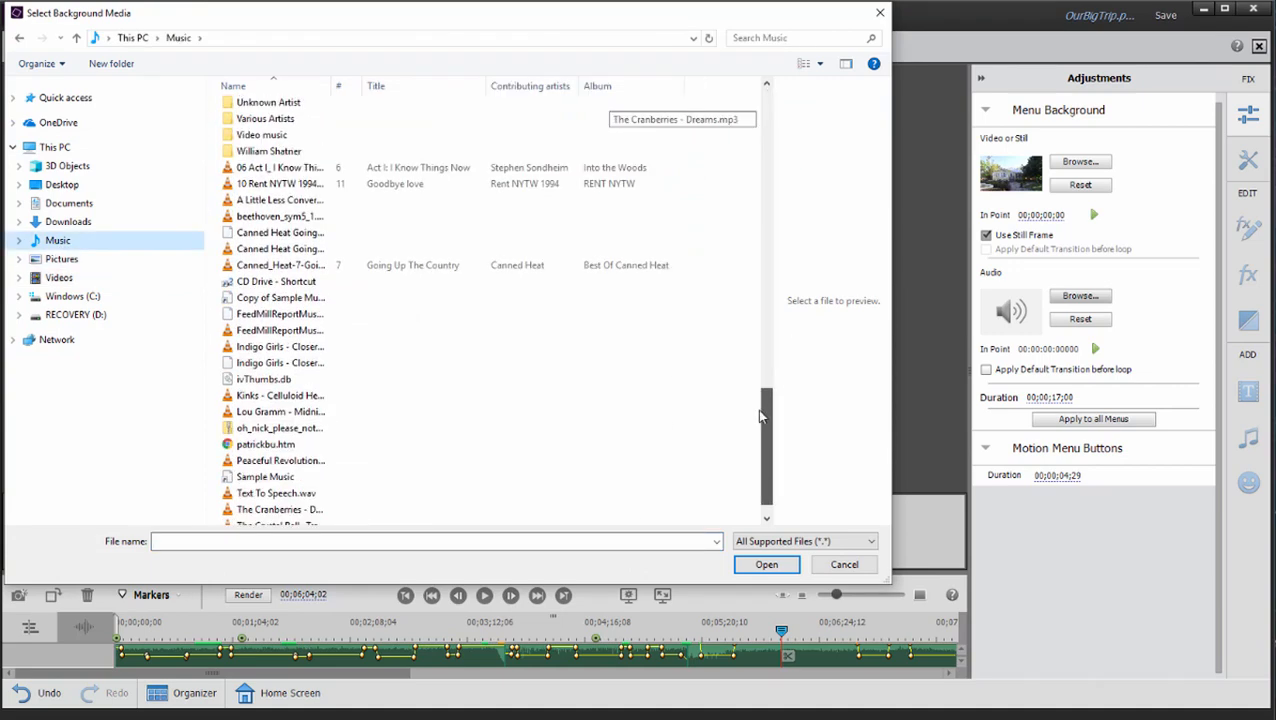
{"action": "left_click", "coordinate": [280, 346]}
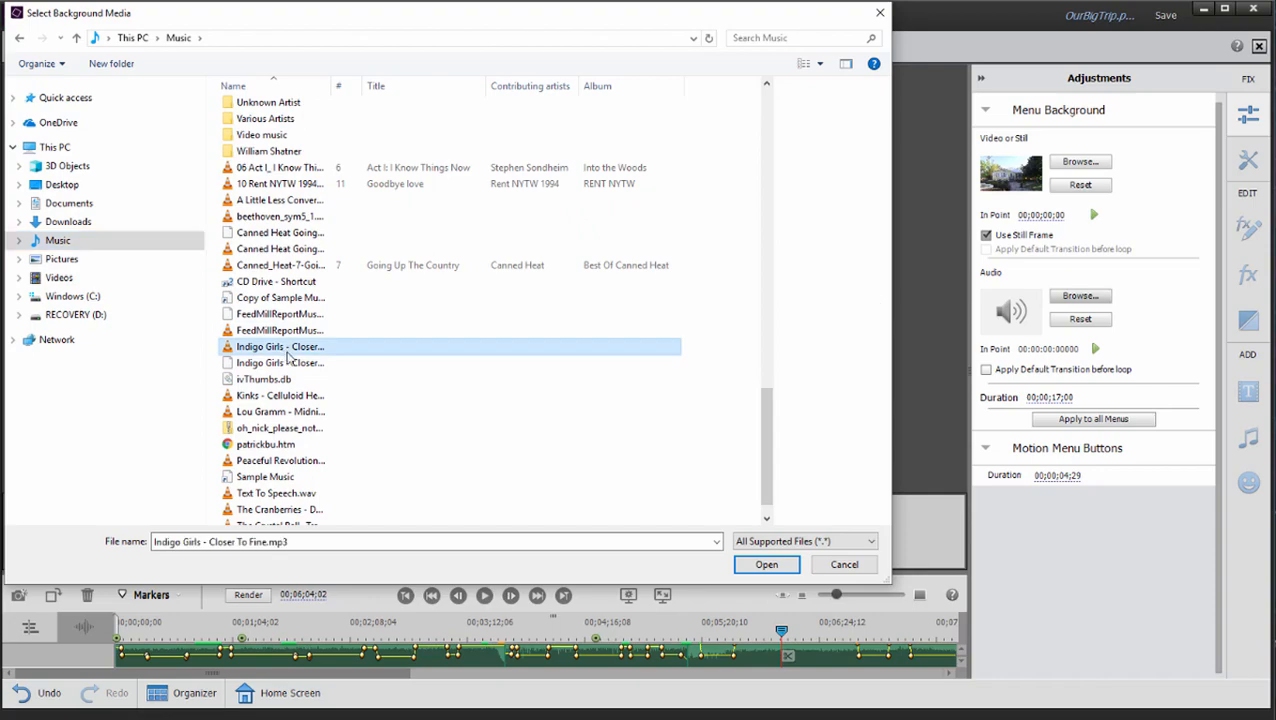
{"action": "left_click", "coordinate": [766, 564]}
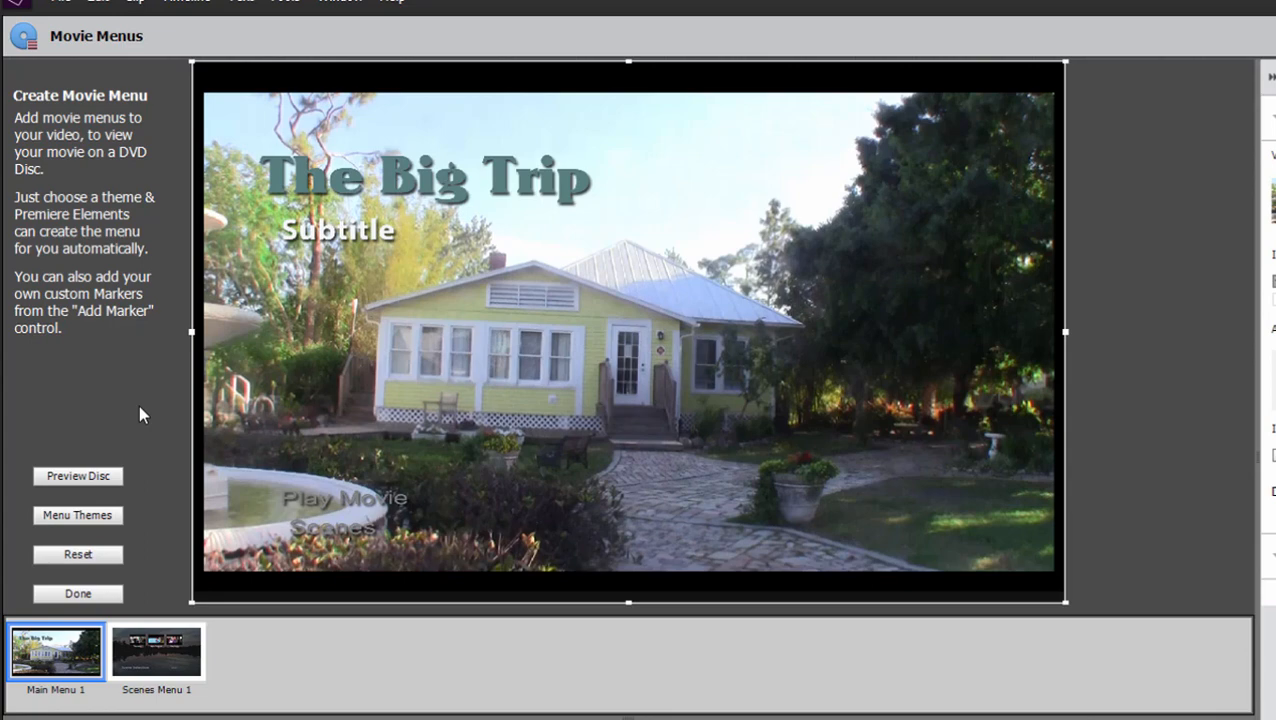
{"action": "mouse_move", "coordinate": [78, 476]}
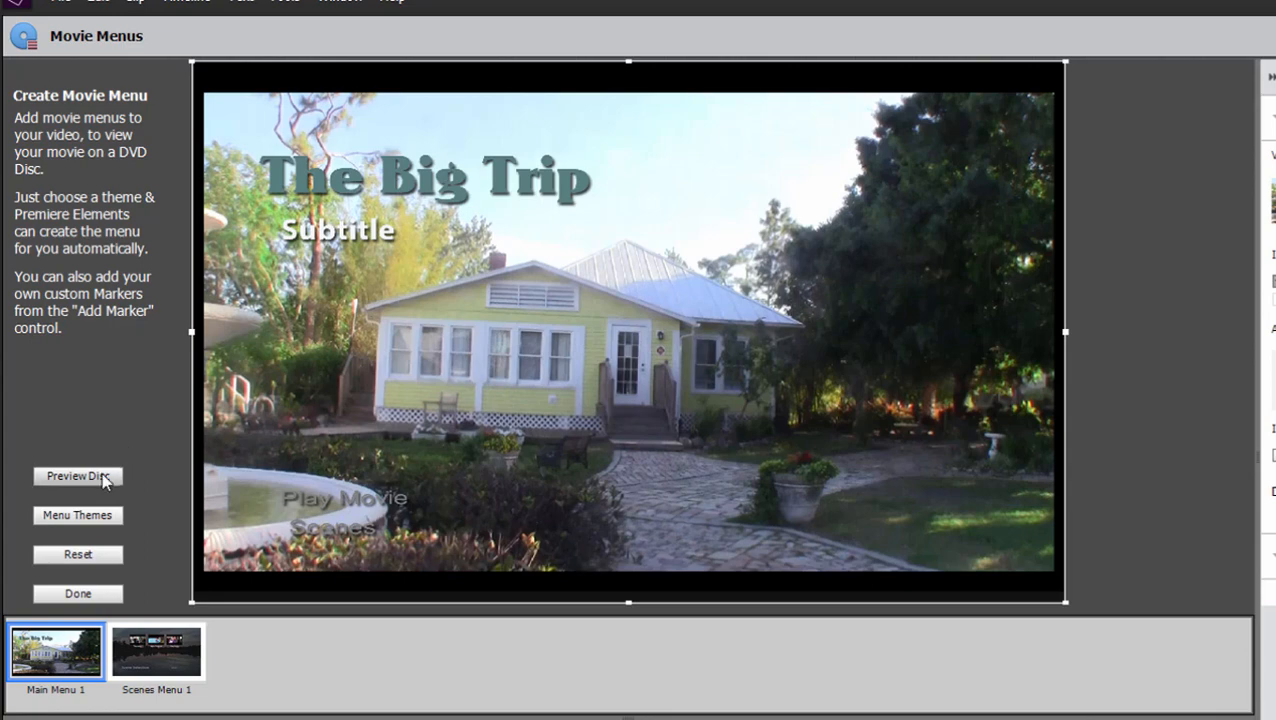
{"action": "left_click", "coordinate": [77, 475]}
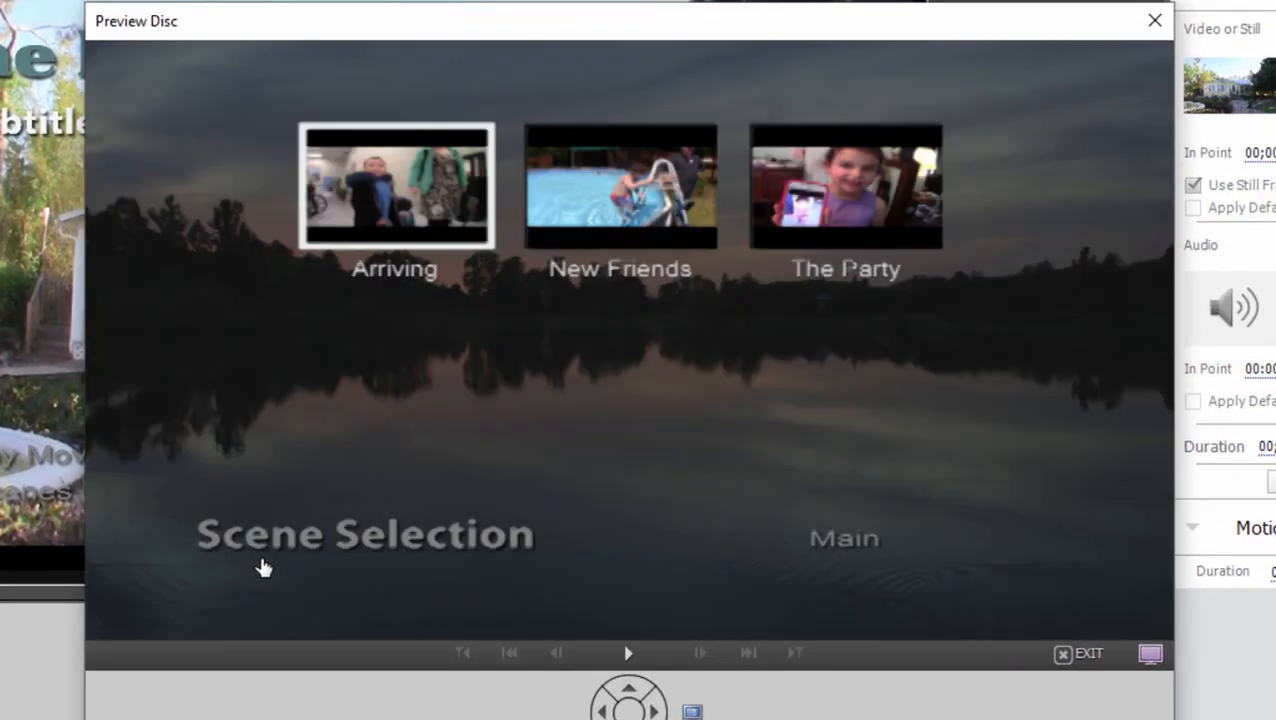
{"action": "mouse_move", "coordinate": [905, 575]}
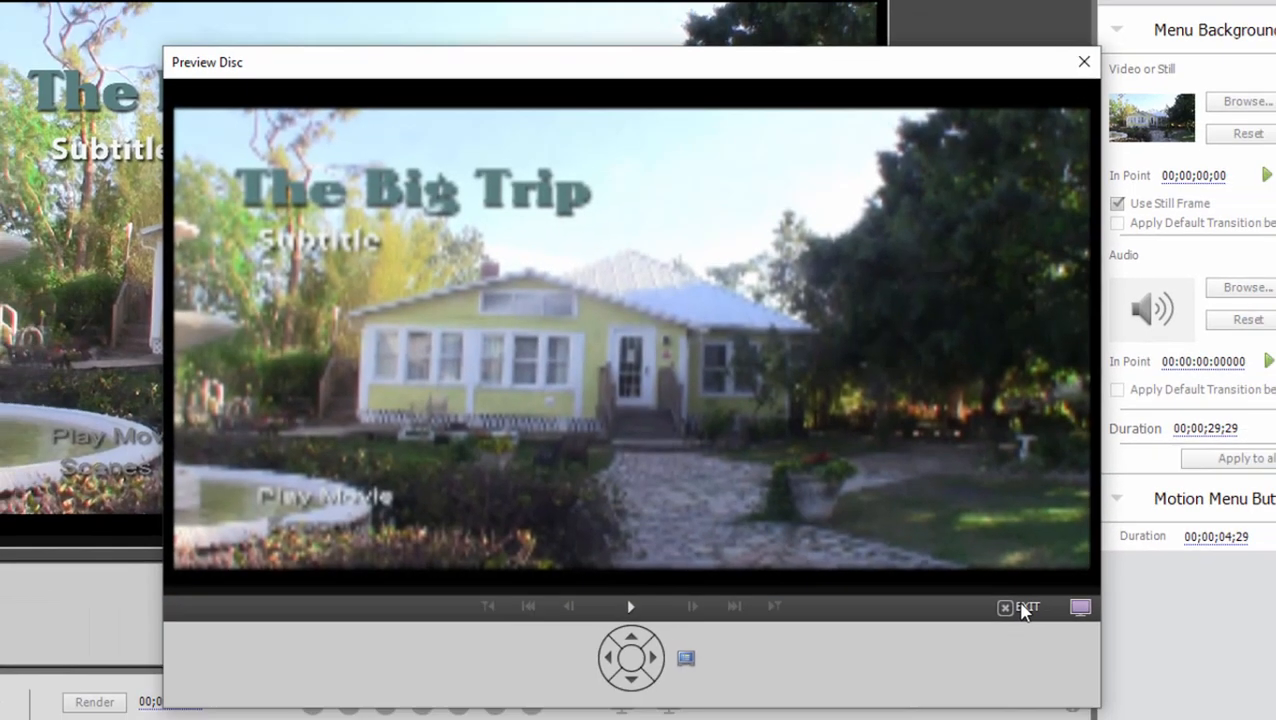
{"action": "left_click", "coordinate": [1006, 608]}
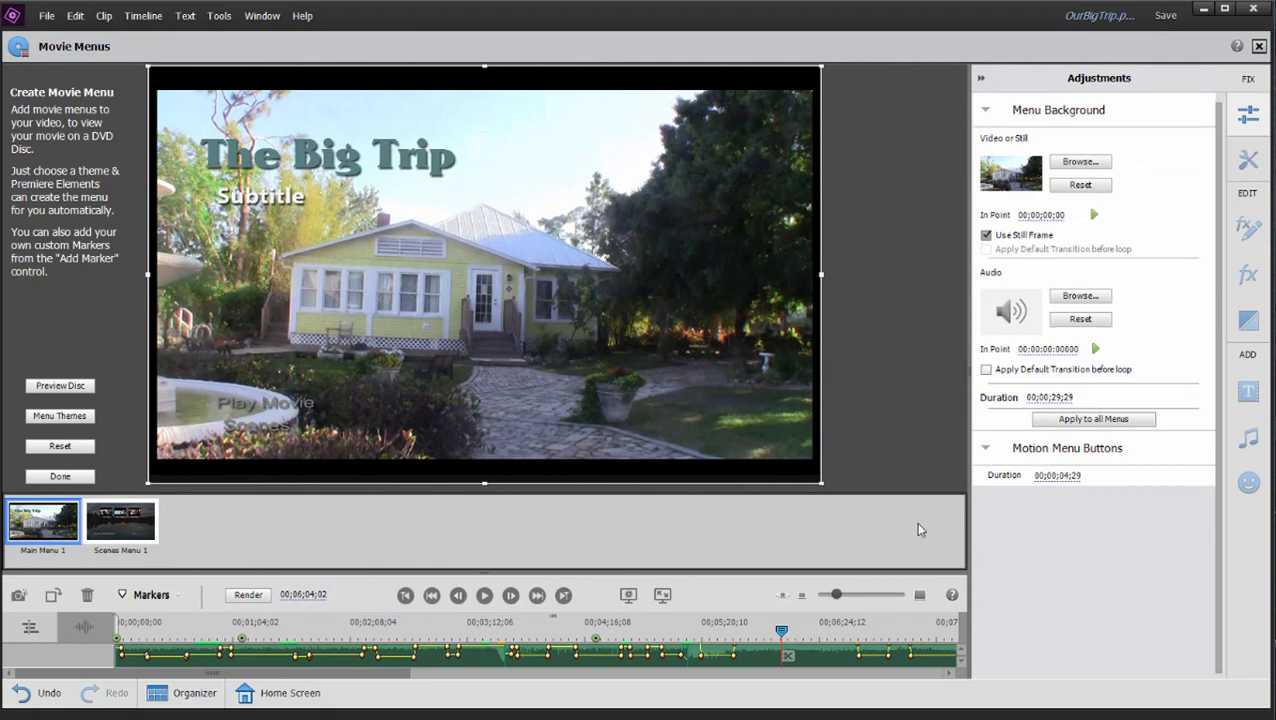